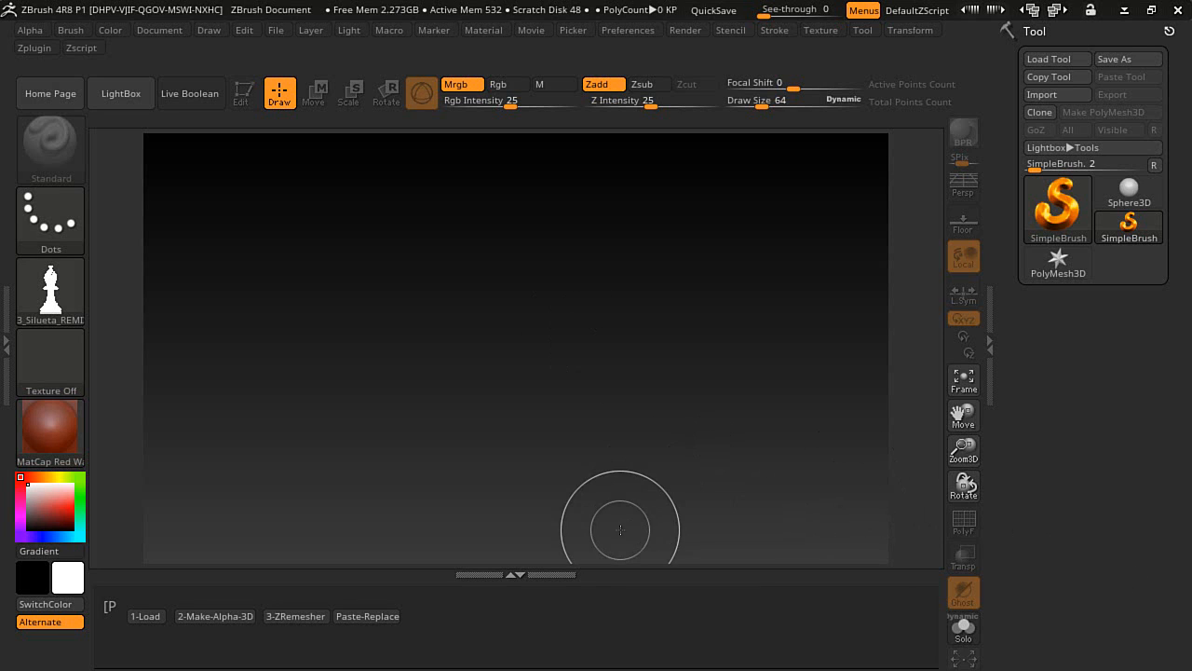
mouse_move(614, 520)
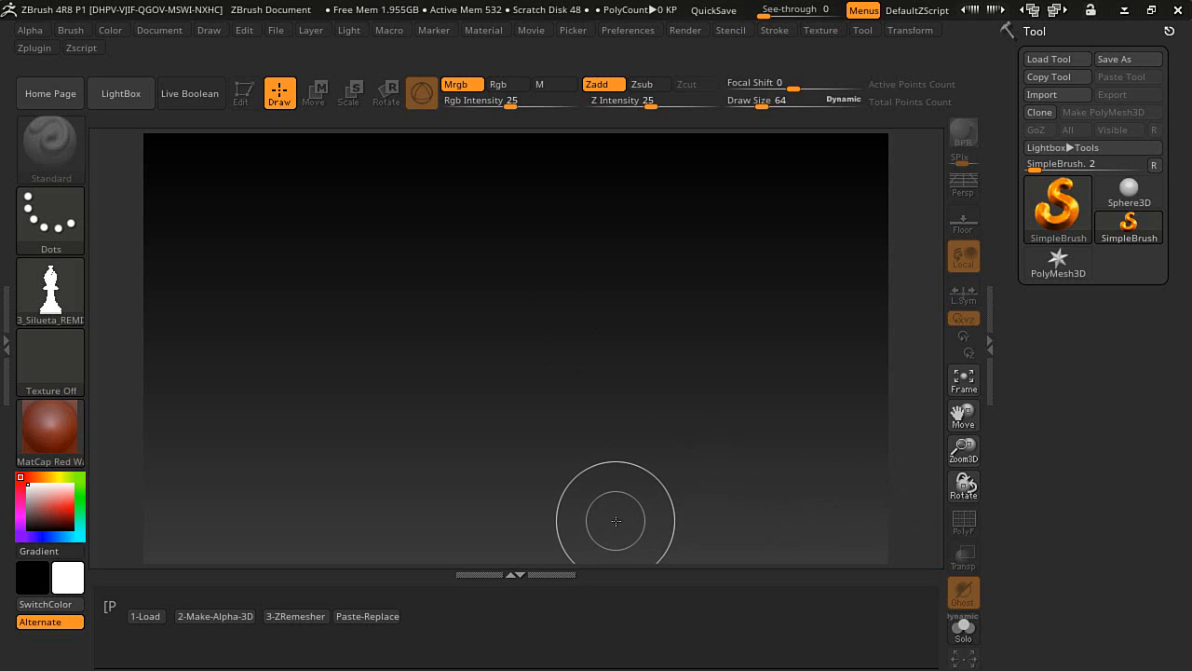
mouse_move(522, 447)
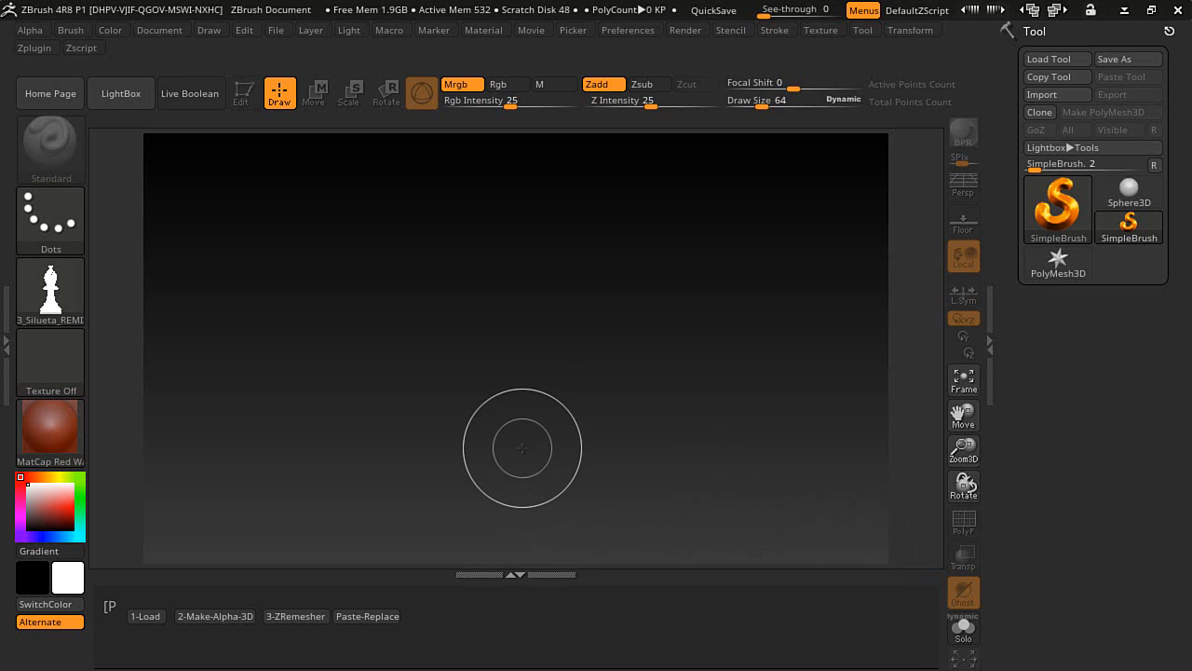
Bring up the LightBox browser on the Project tab listing the chess silhouette projects
left_click(119, 93)
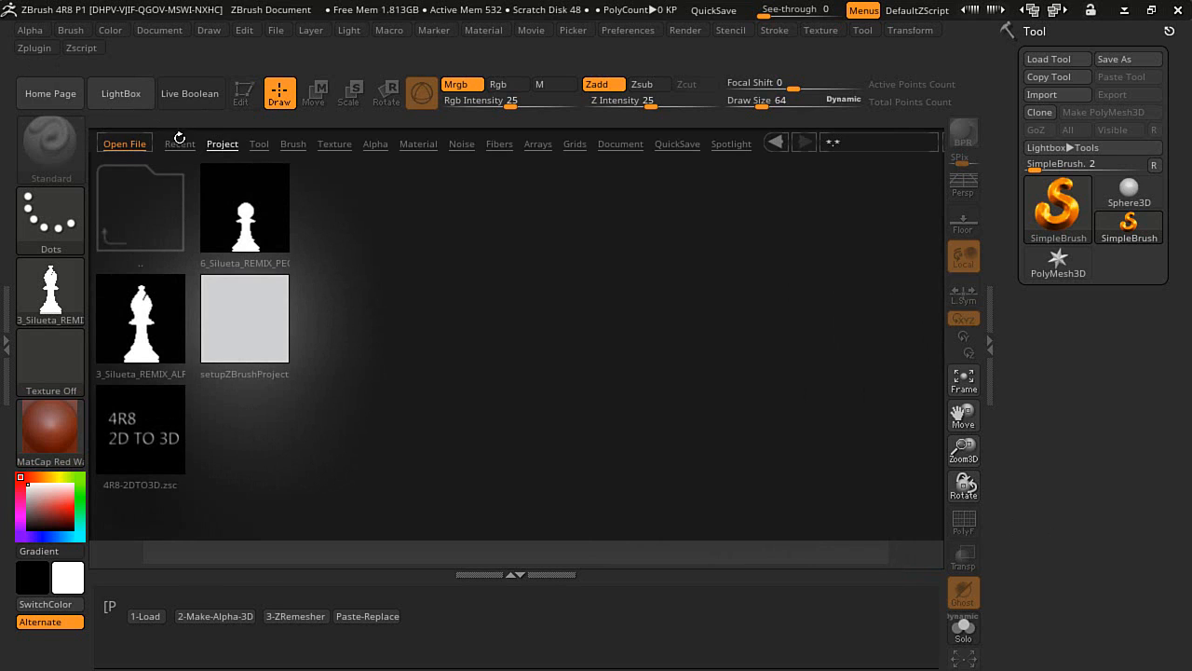
mouse_move(216, 153)
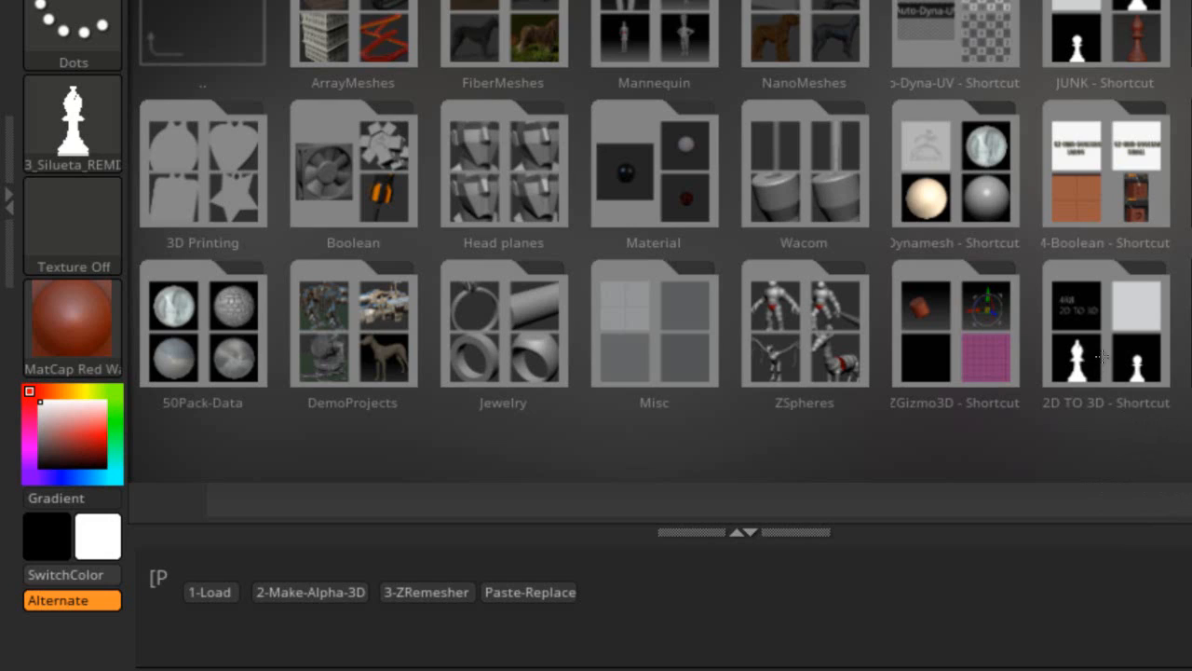
left_click(1106, 335)
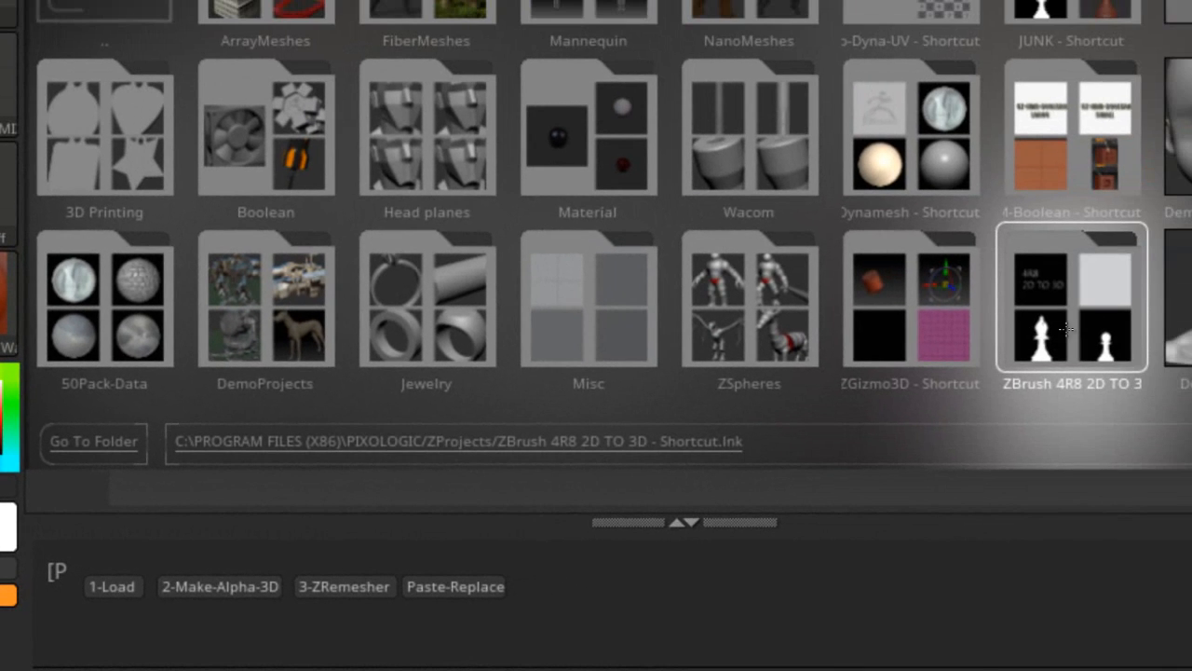
double_click(1071, 298)
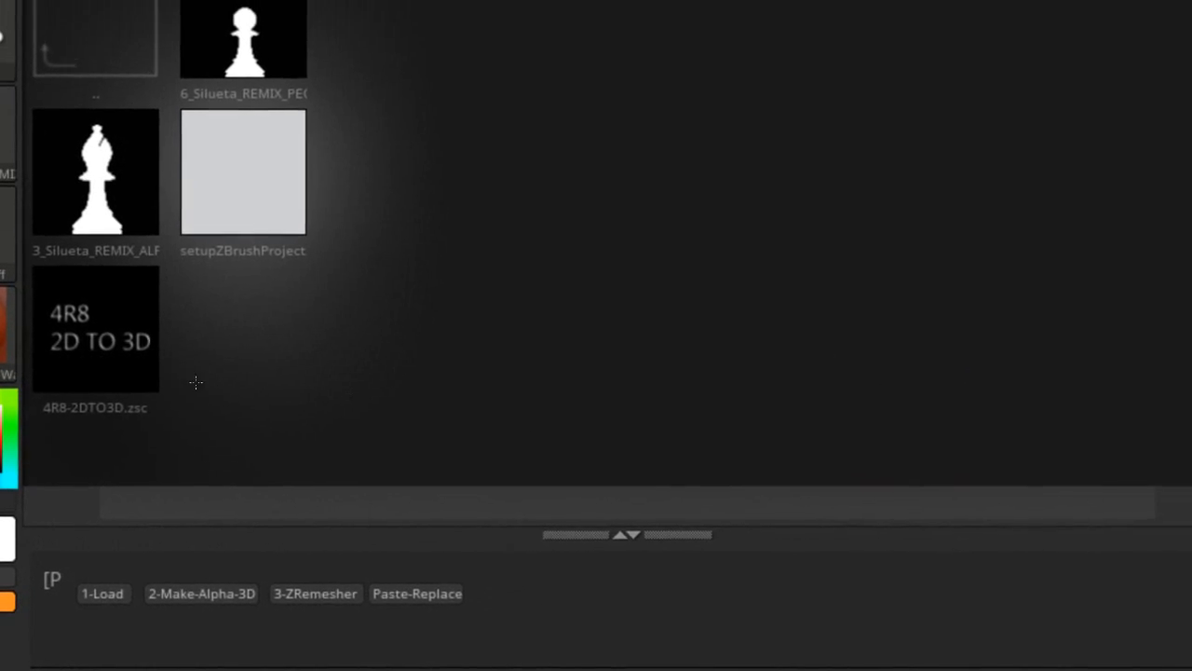
left_click(97, 327)
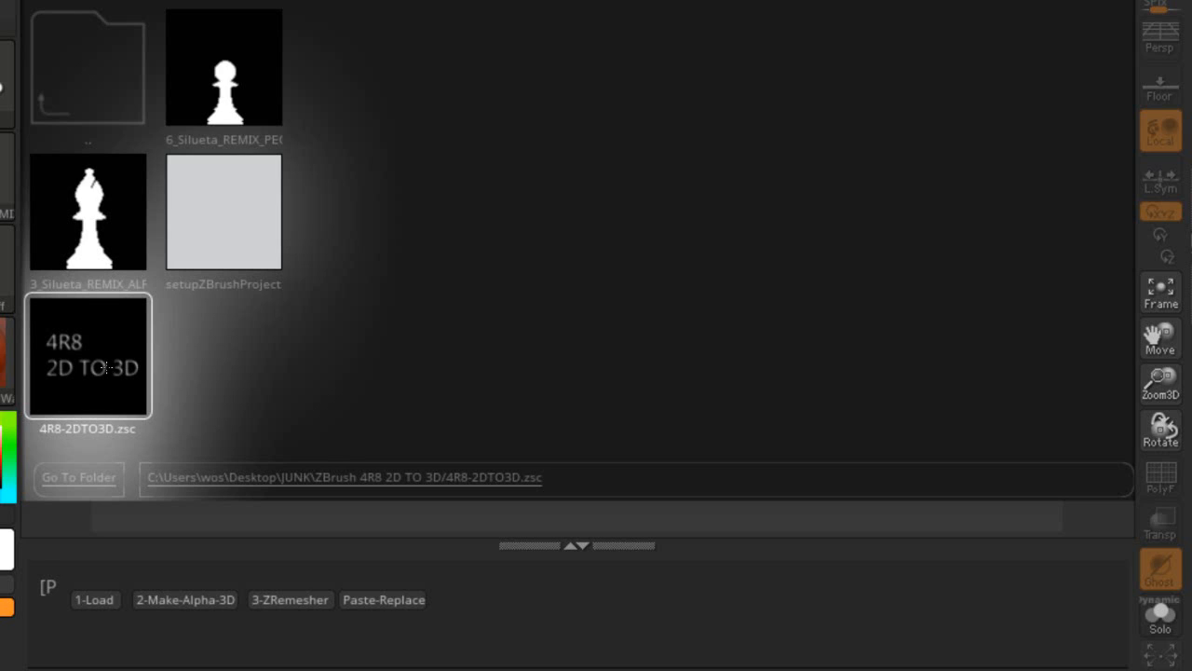
mouse_move(107, 361)
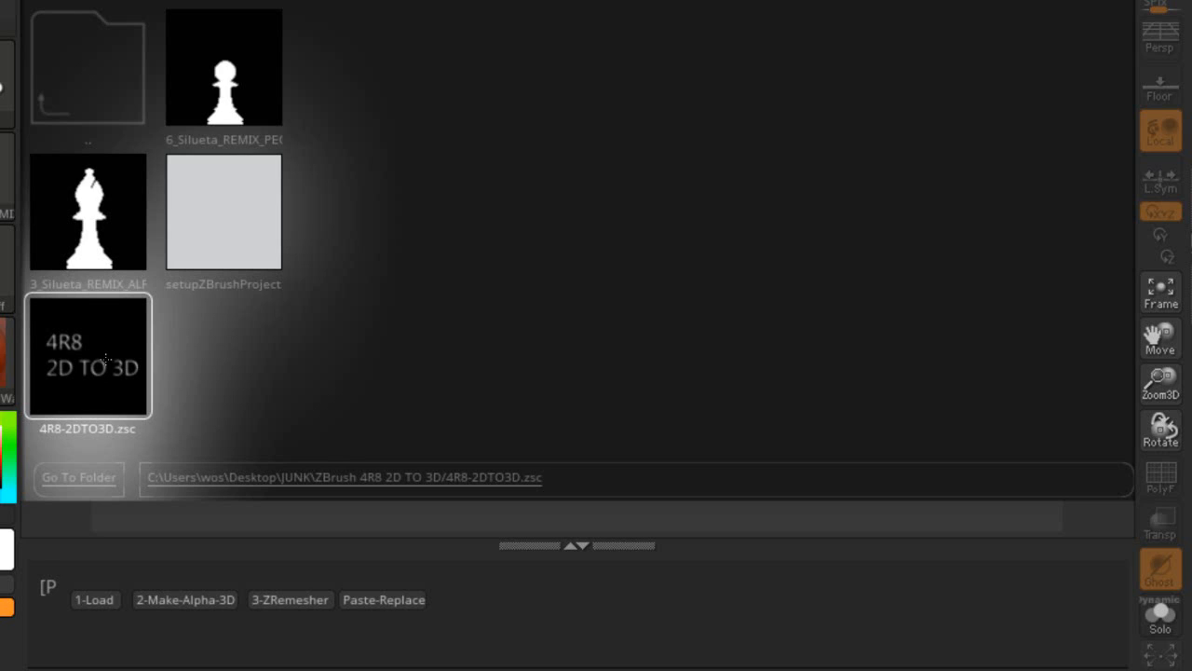
mouse_move(105, 356)
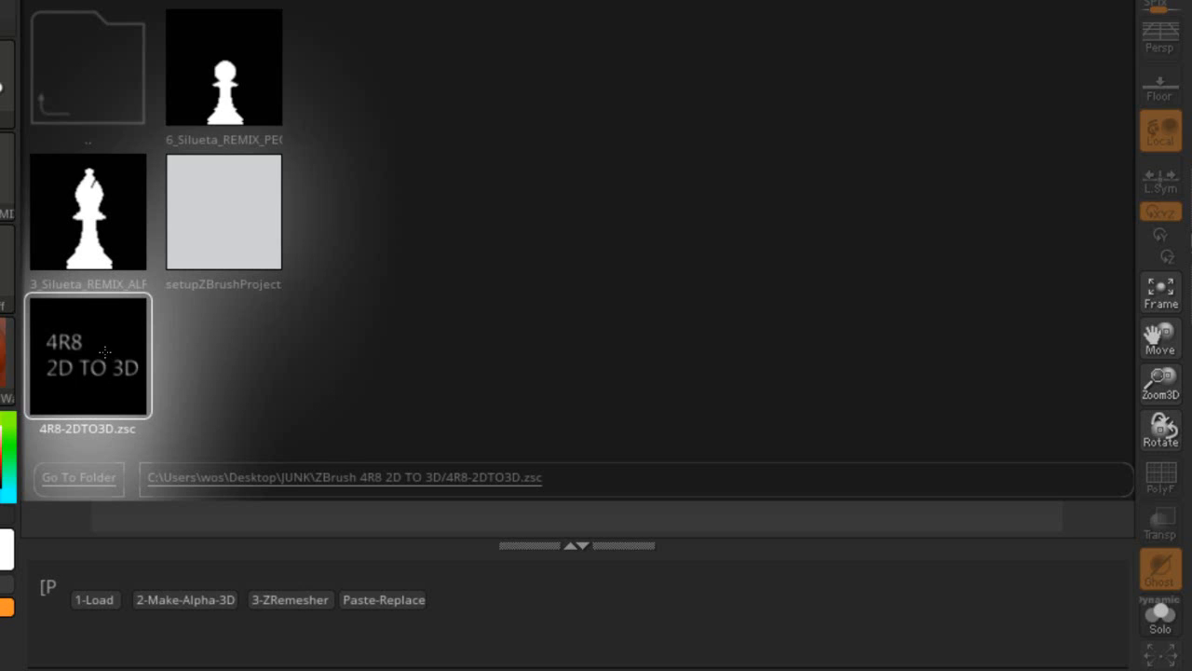
mouse_move(105, 350)
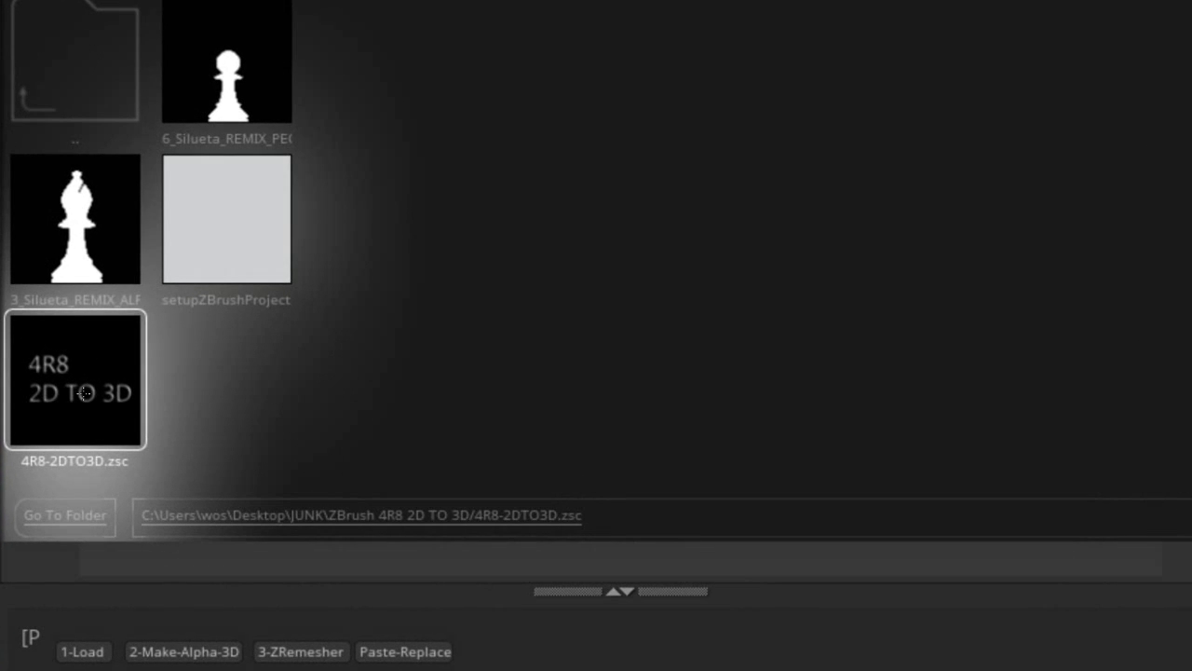
mouse_move(56, 298)
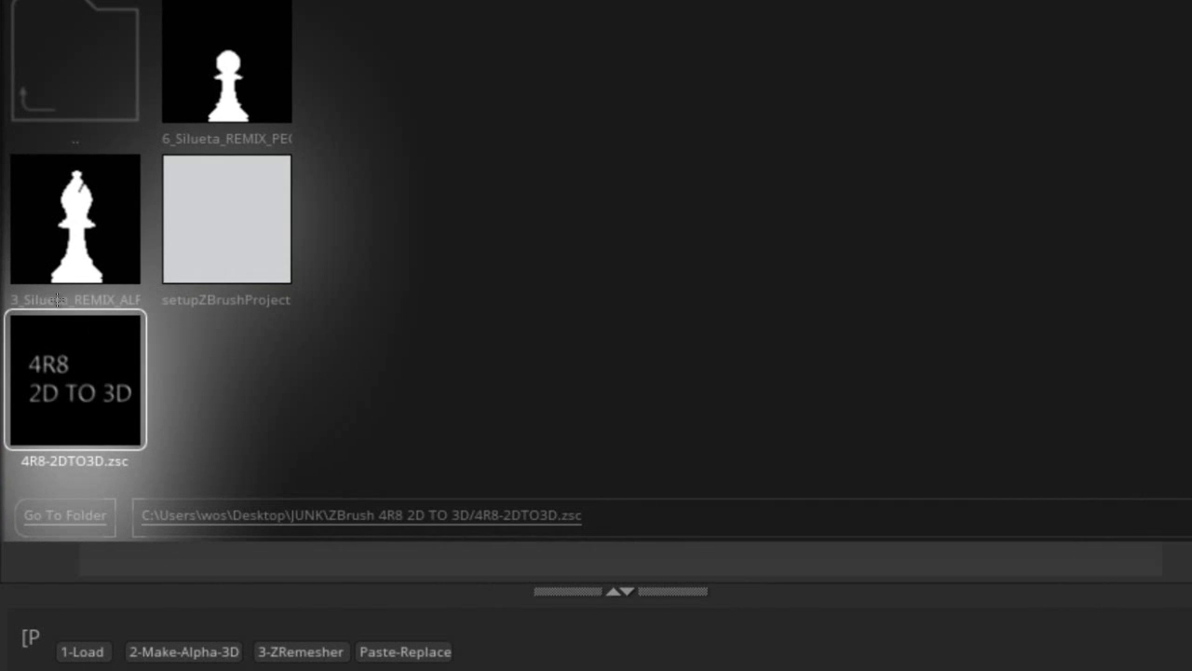
mouse_move(78, 391)
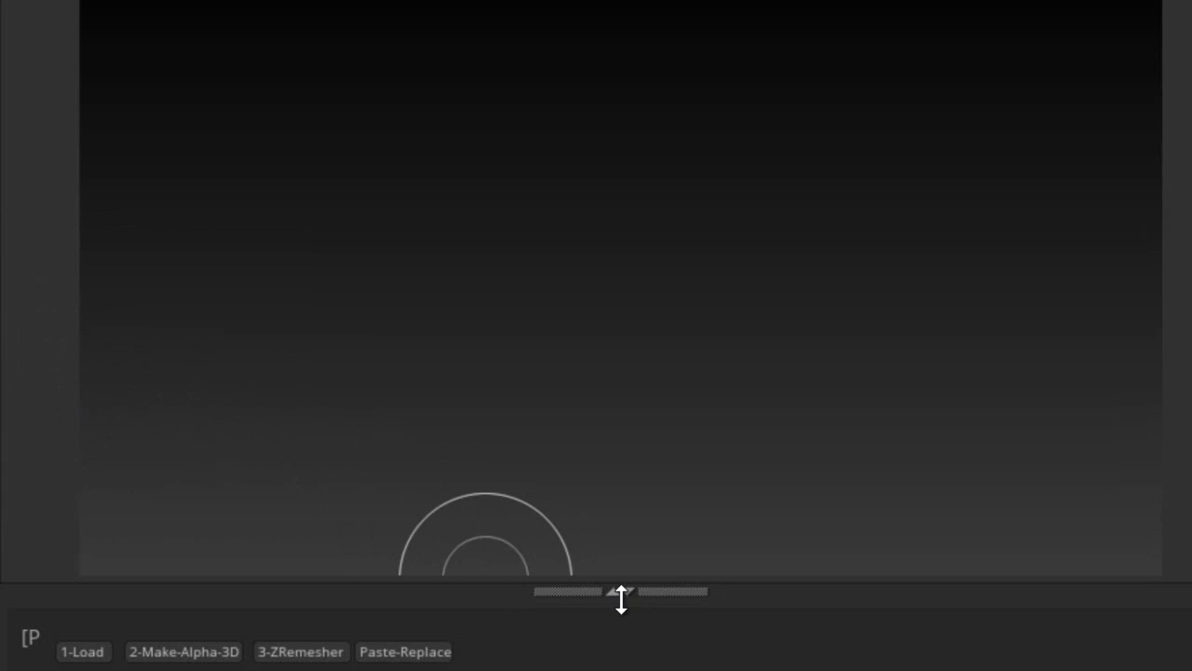
mouse_move(620, 592)
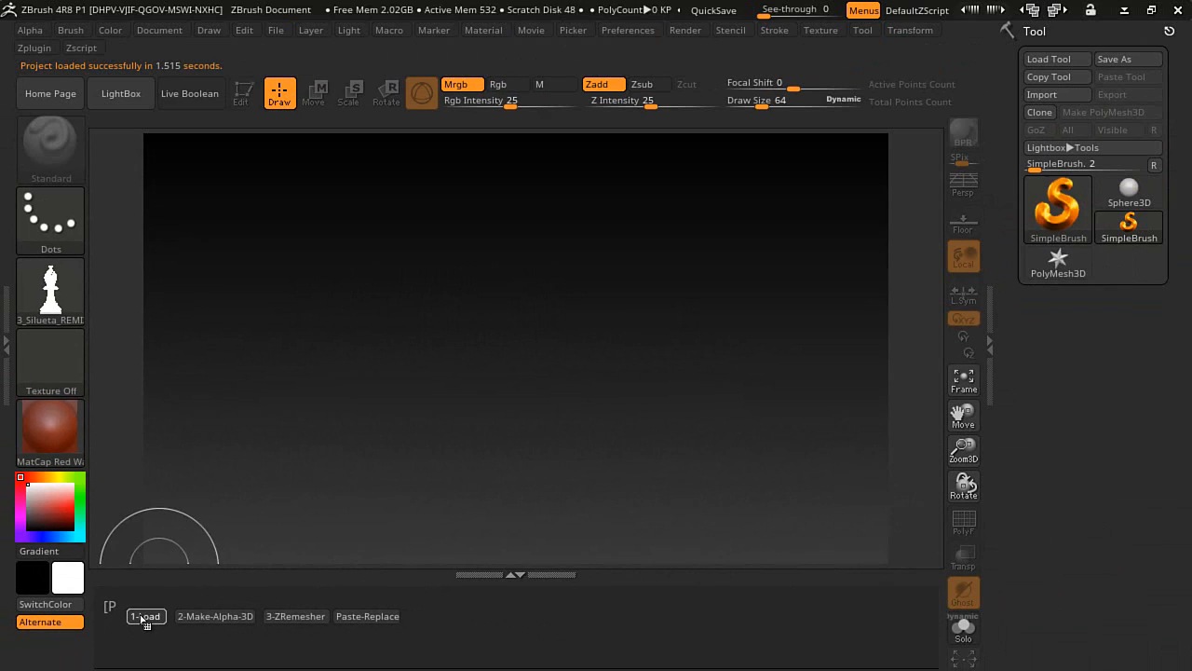
Run the 1-Load macro to load the blank white plane template
left_click(146, 615)
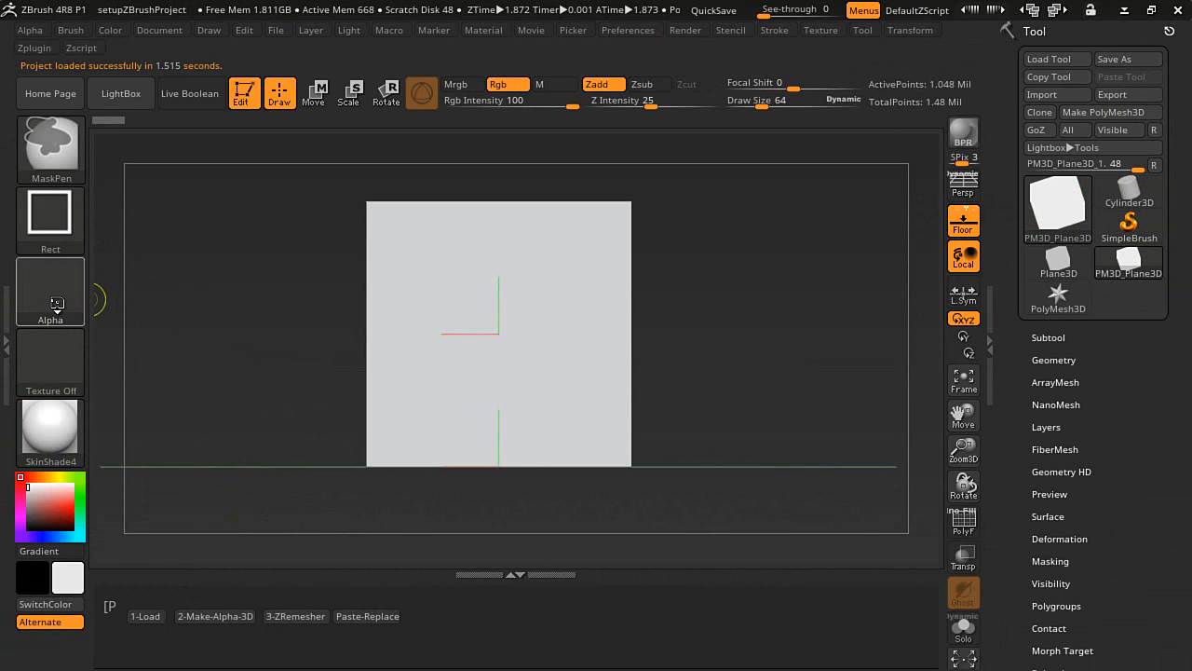
Mask the plane with the bishop alpha and run 2-Make-Alpha-3D to get a solid bishop
left_click(48, 291)
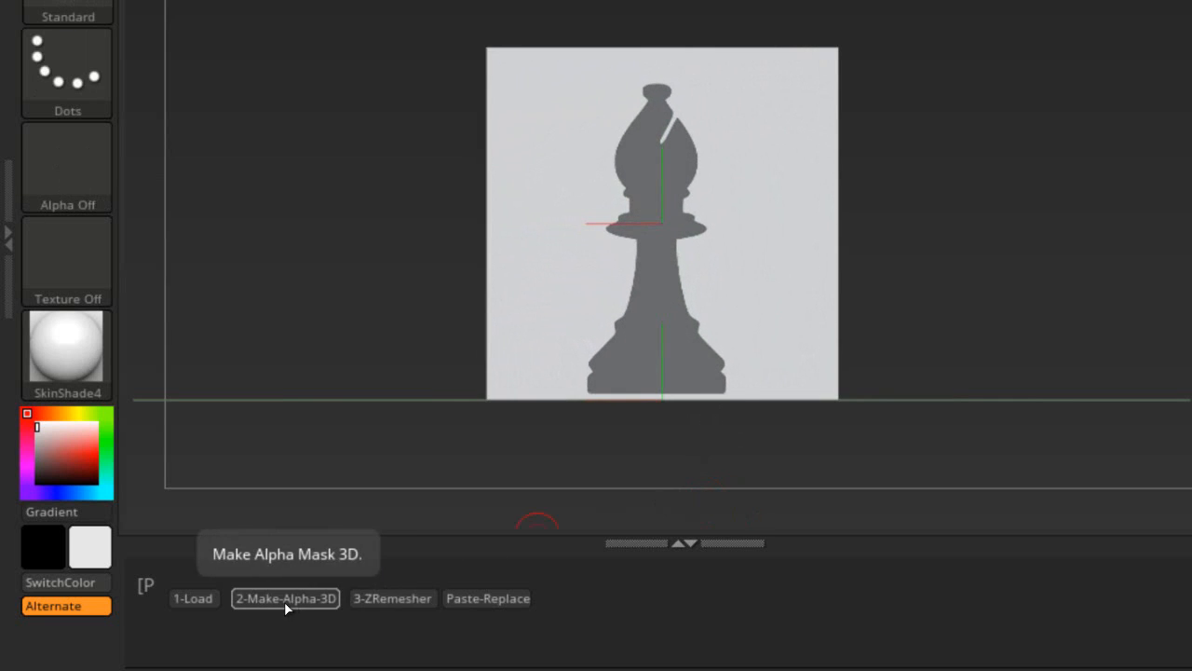
mouse_move(287, 559)
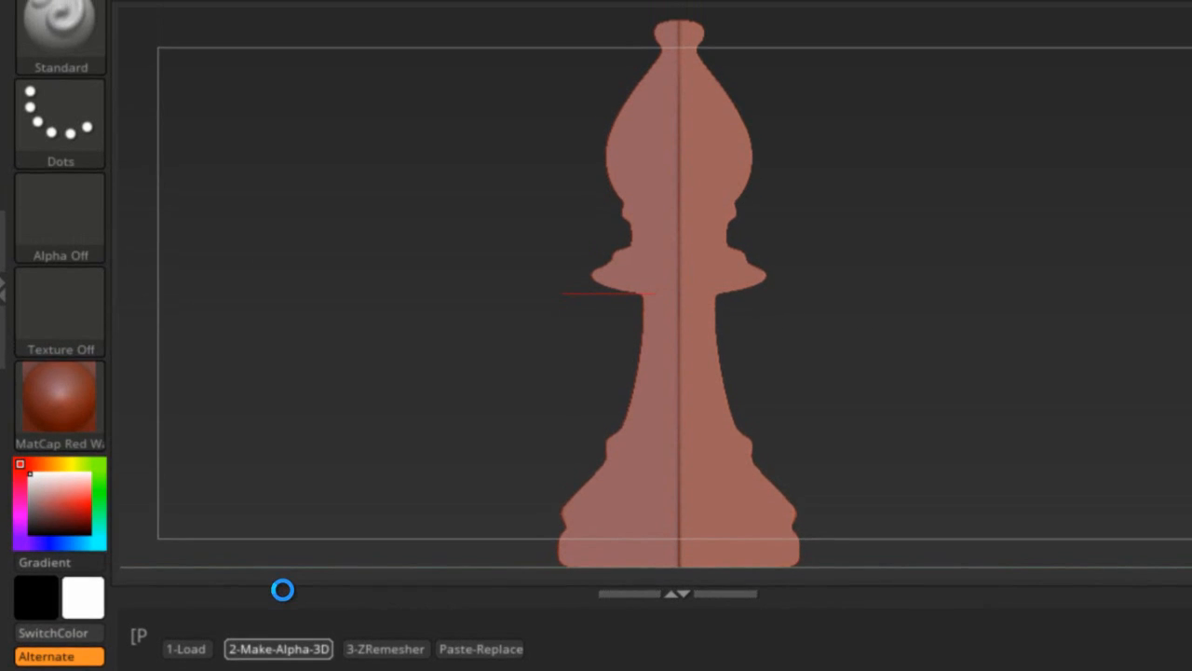
left_click(277, 649)
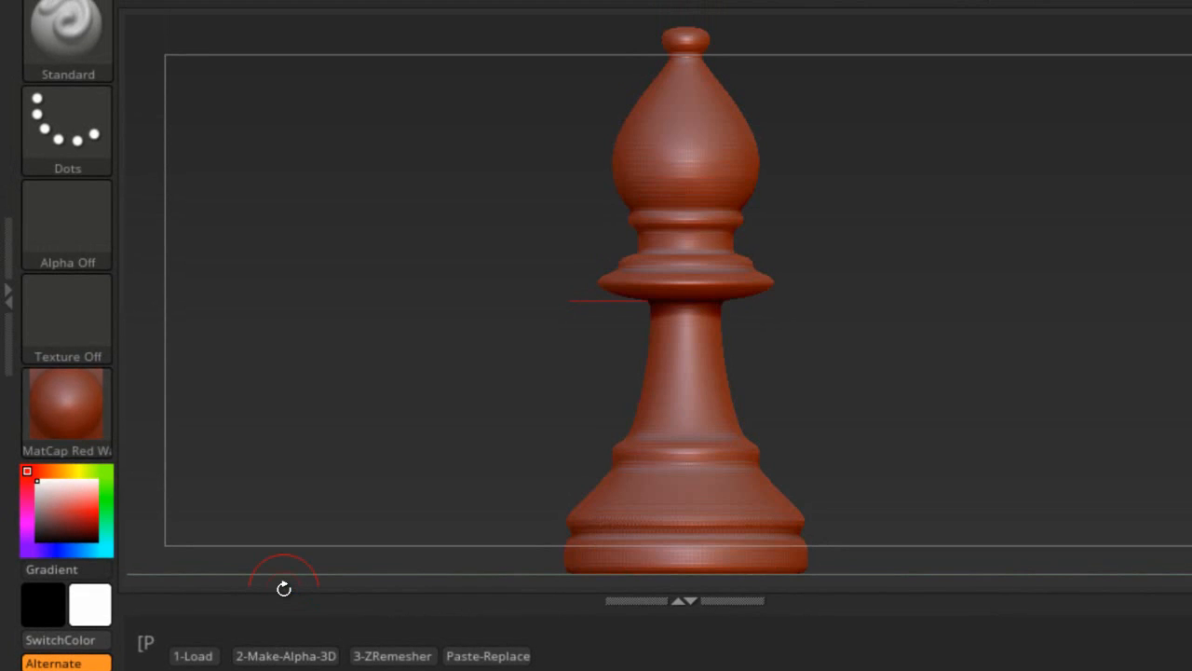
mouse_move(205, 371)
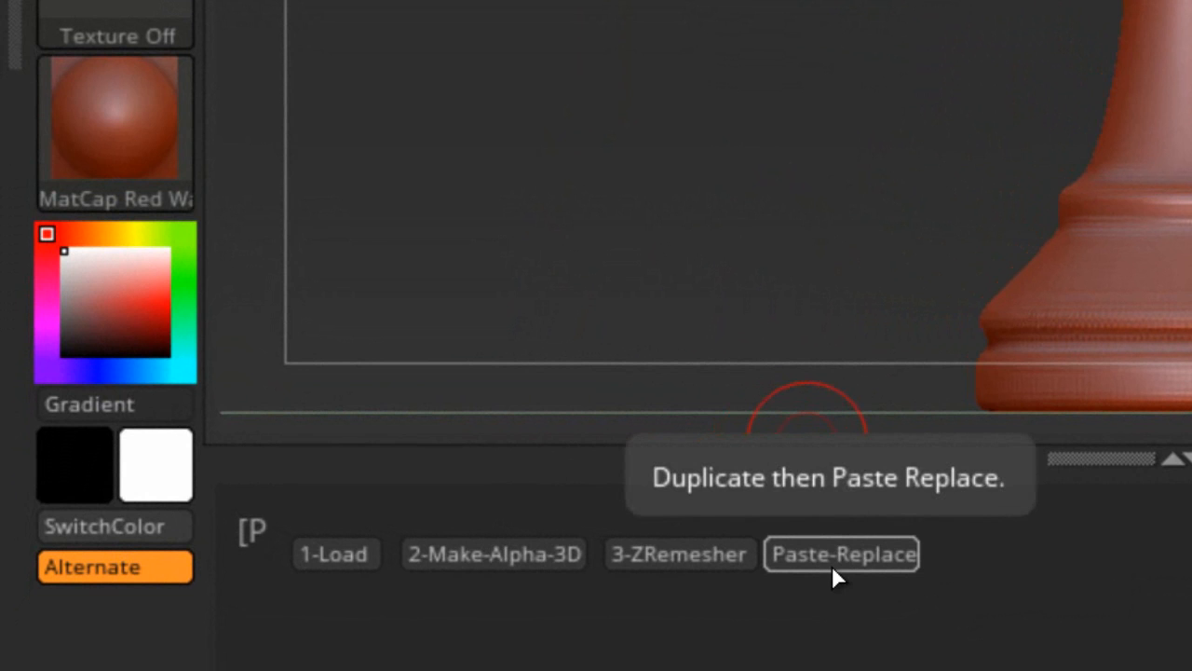
Paste-Replace the slit cutter into the bishop as a Live Boolean subtool
left_click(841, 554)
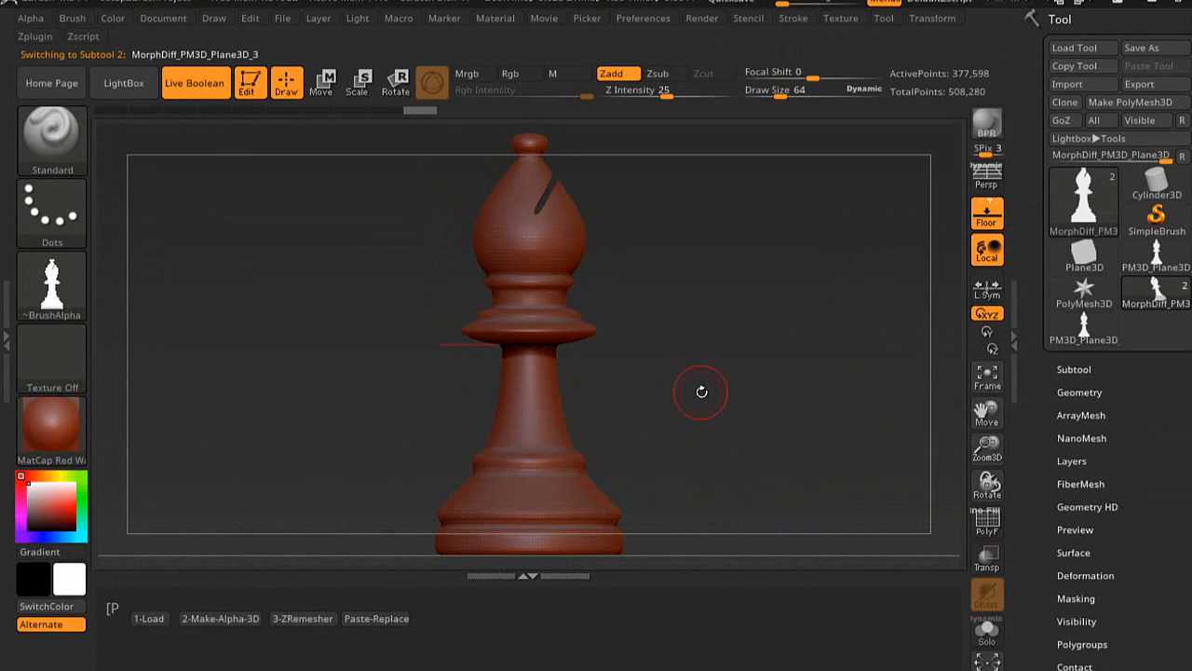
mouse_move(708, 398)
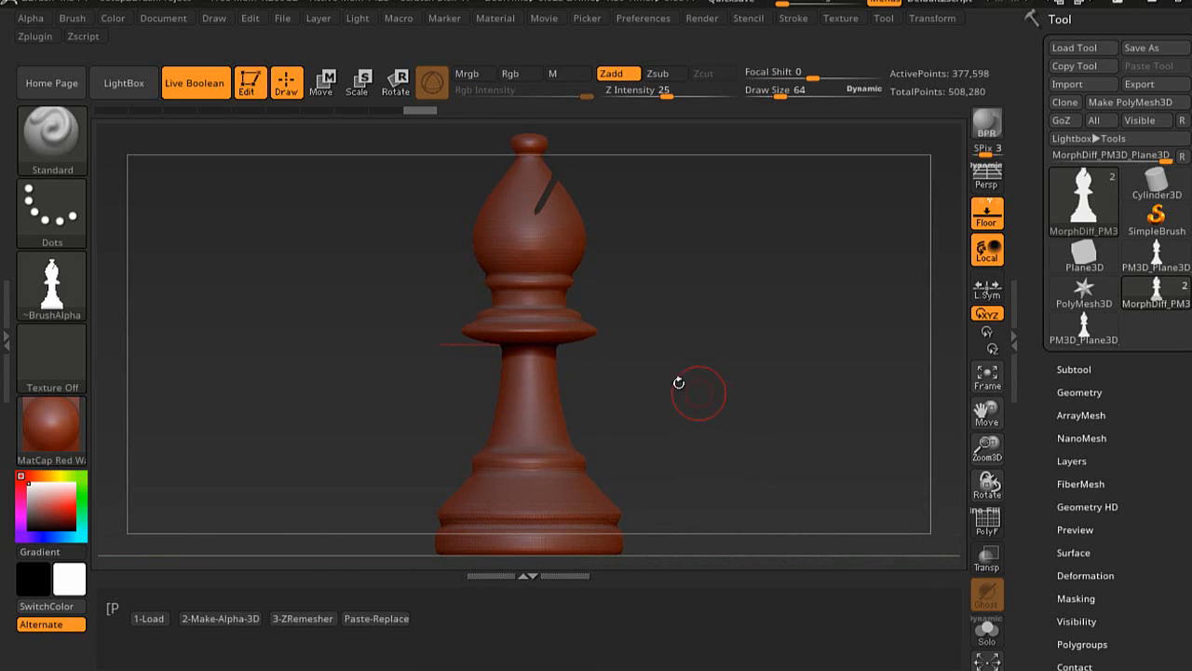
mouse_move(149, 619)
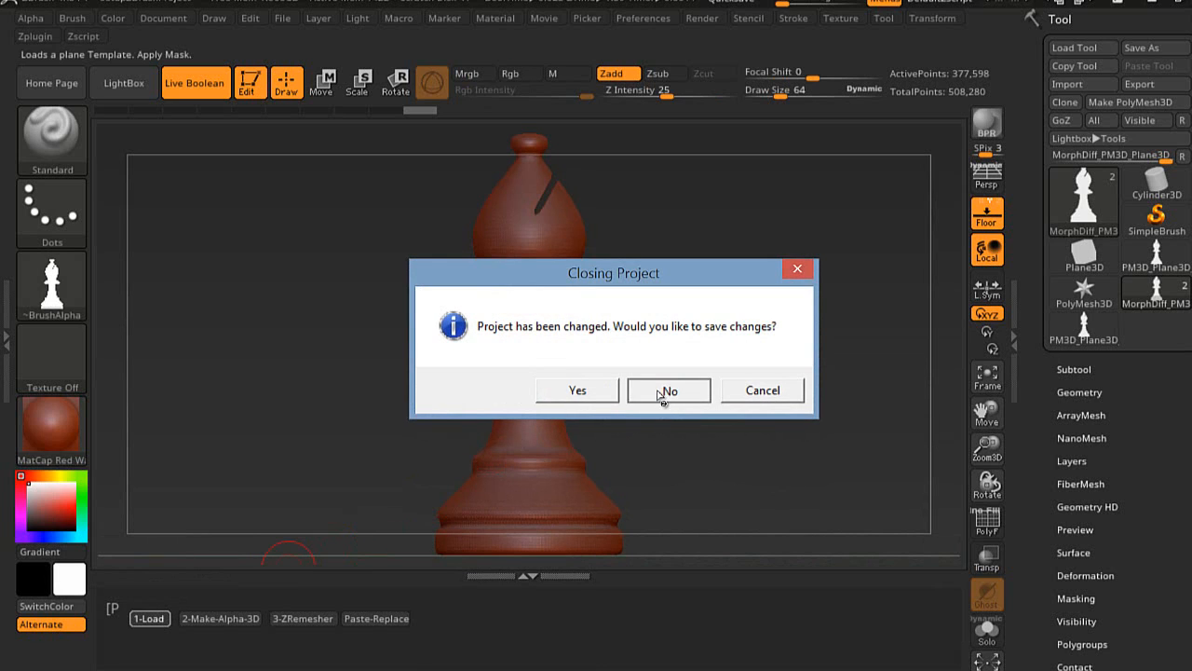
Discard changes, mask the plane with the pawn alpha, make it 3D, then reload the template
left_click(669, 389)
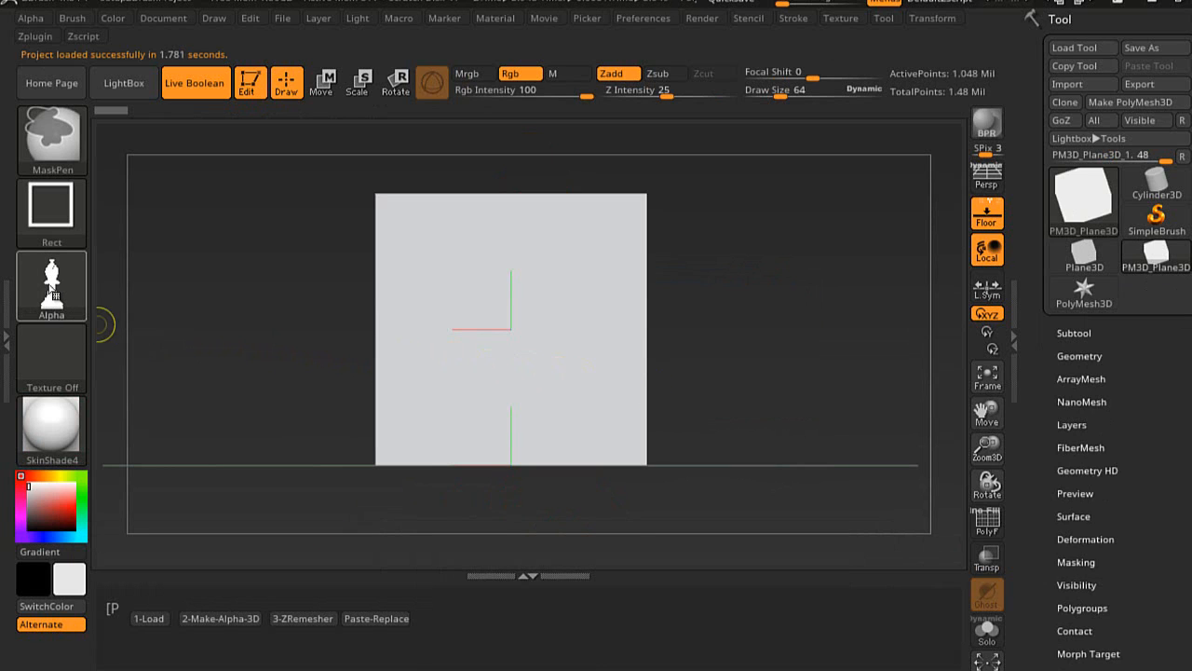
left_click(52, 287)
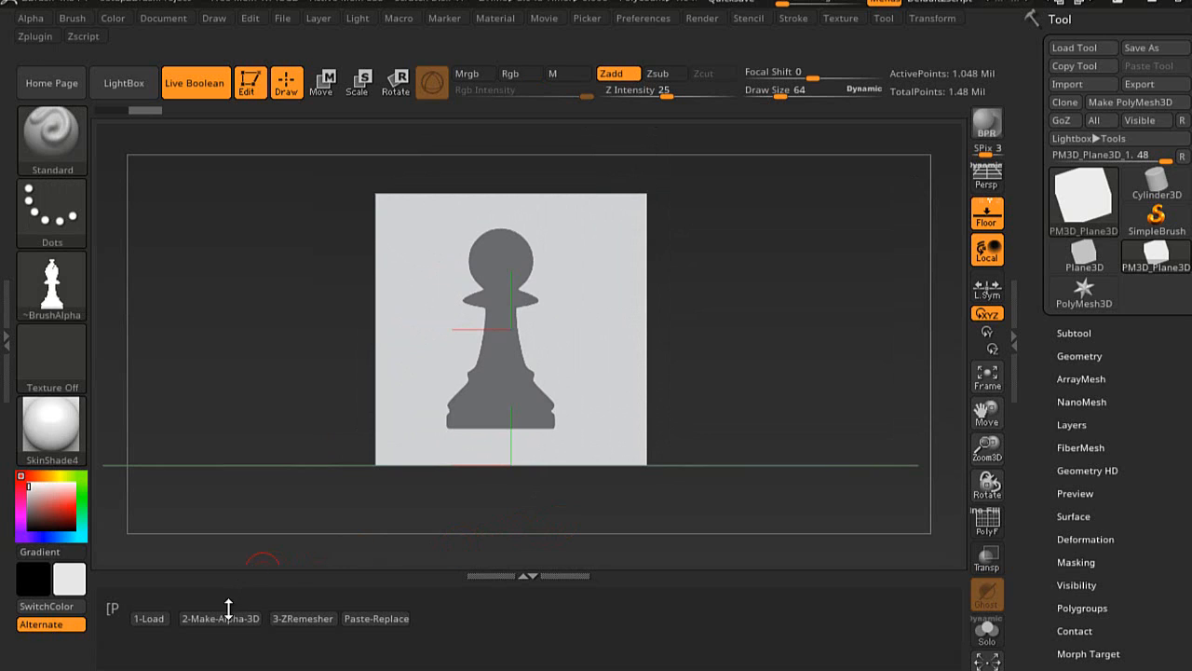
left_click(220, 619)
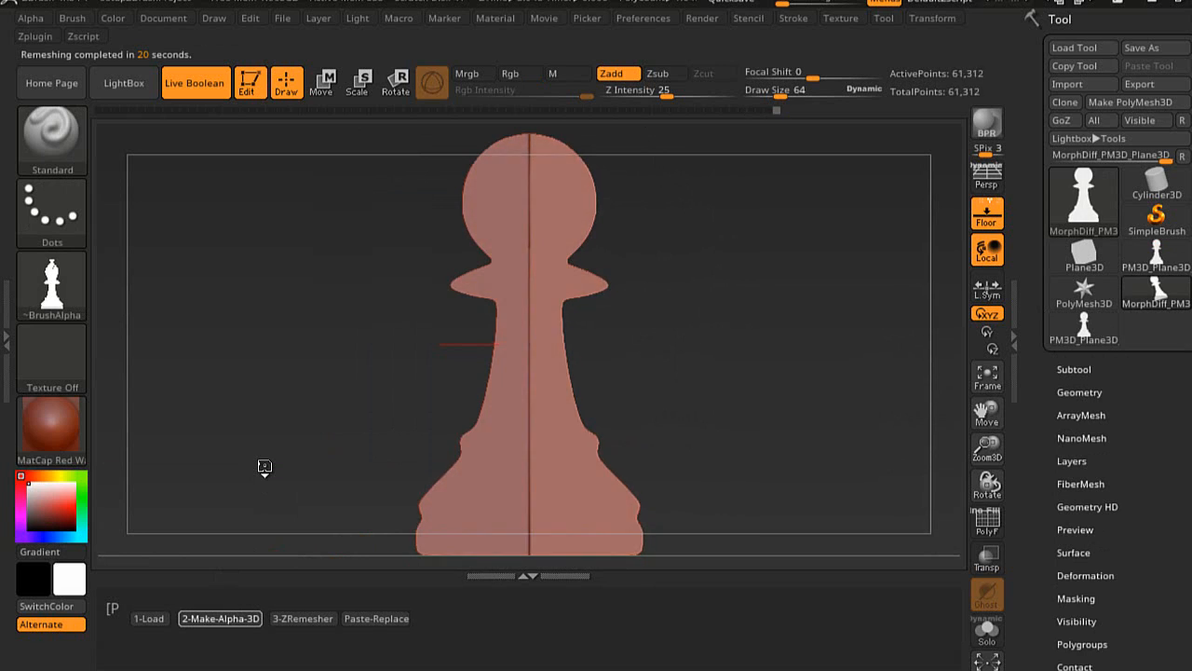
left_click(220, 618)
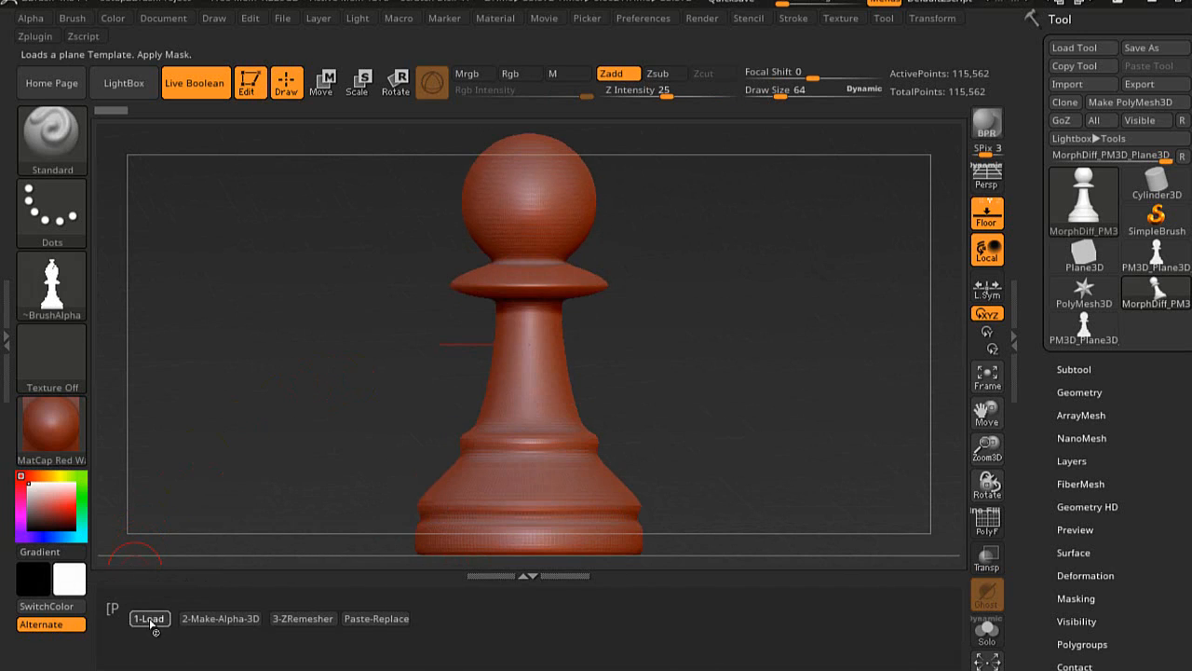
left_click(149, 618)
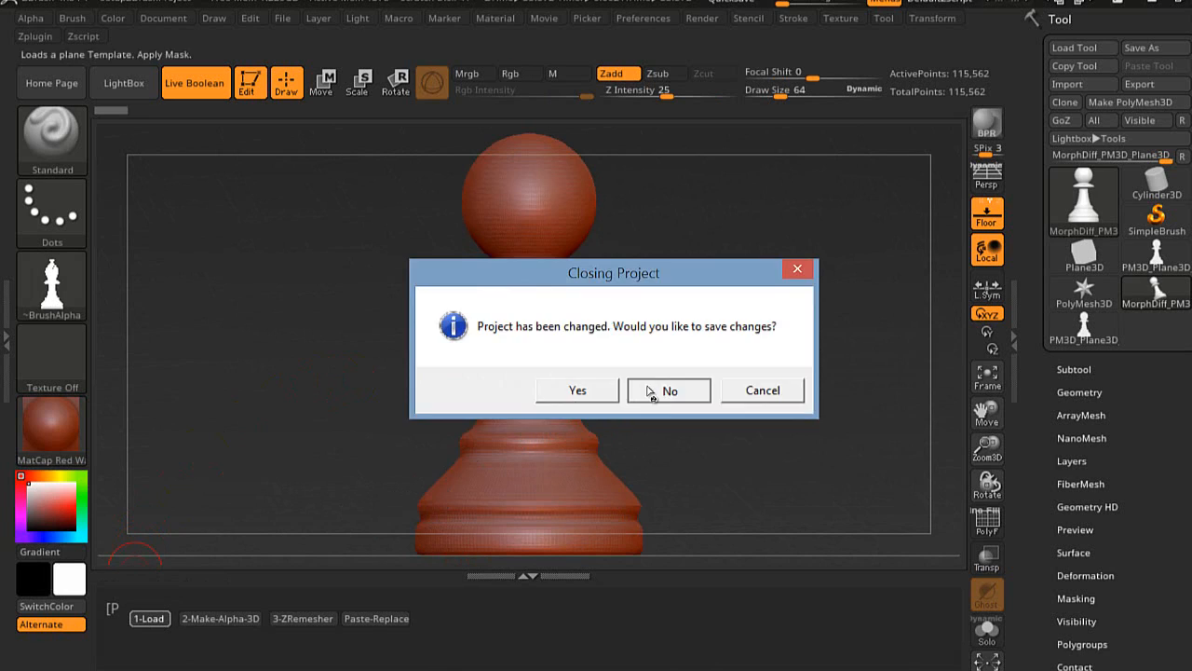
Close the pawn without saving and build a remeshed 3D shape from the arrow alpha
left_click(669, 391)
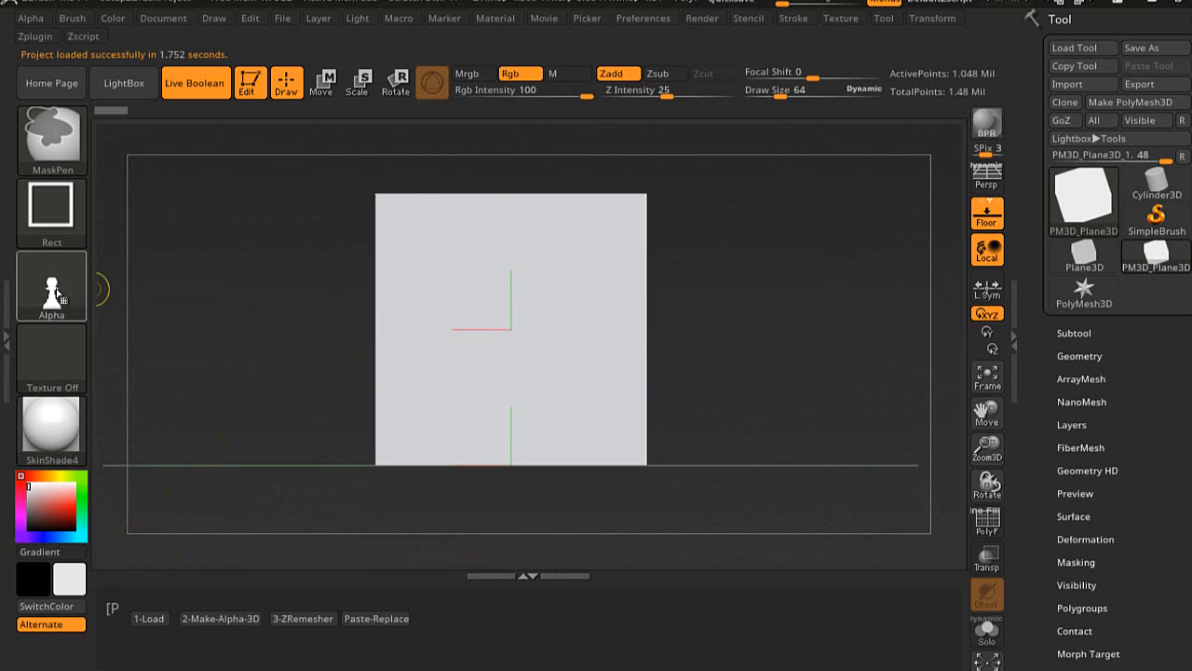
left_click(52, 286)
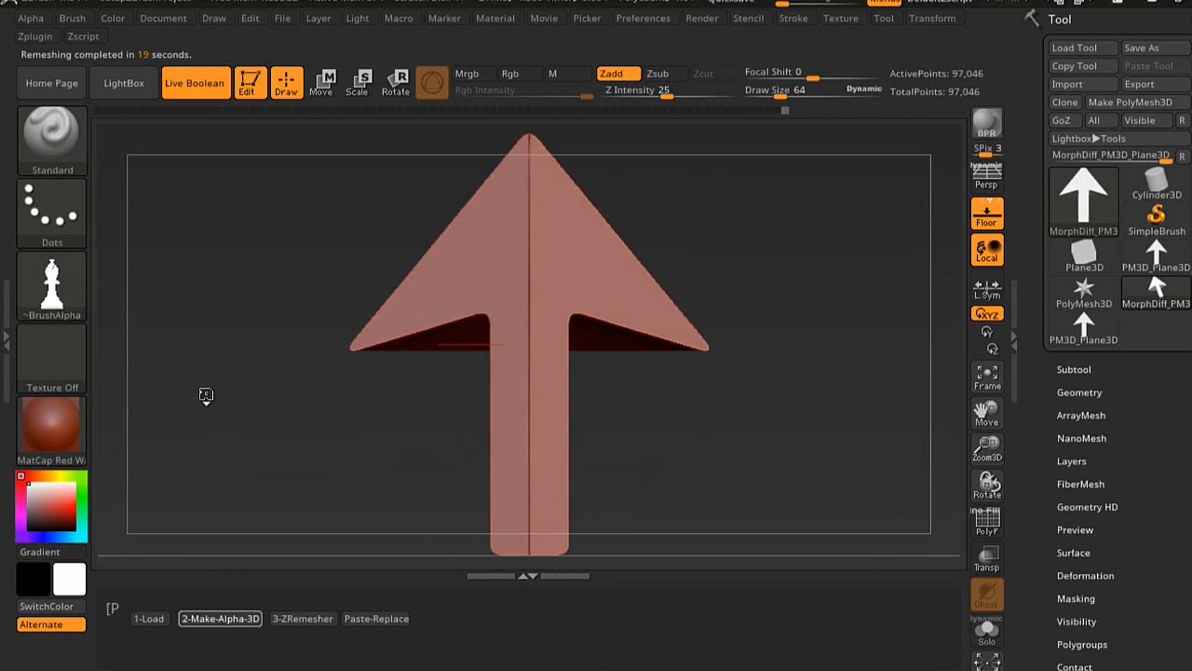
left_click(219, 618)
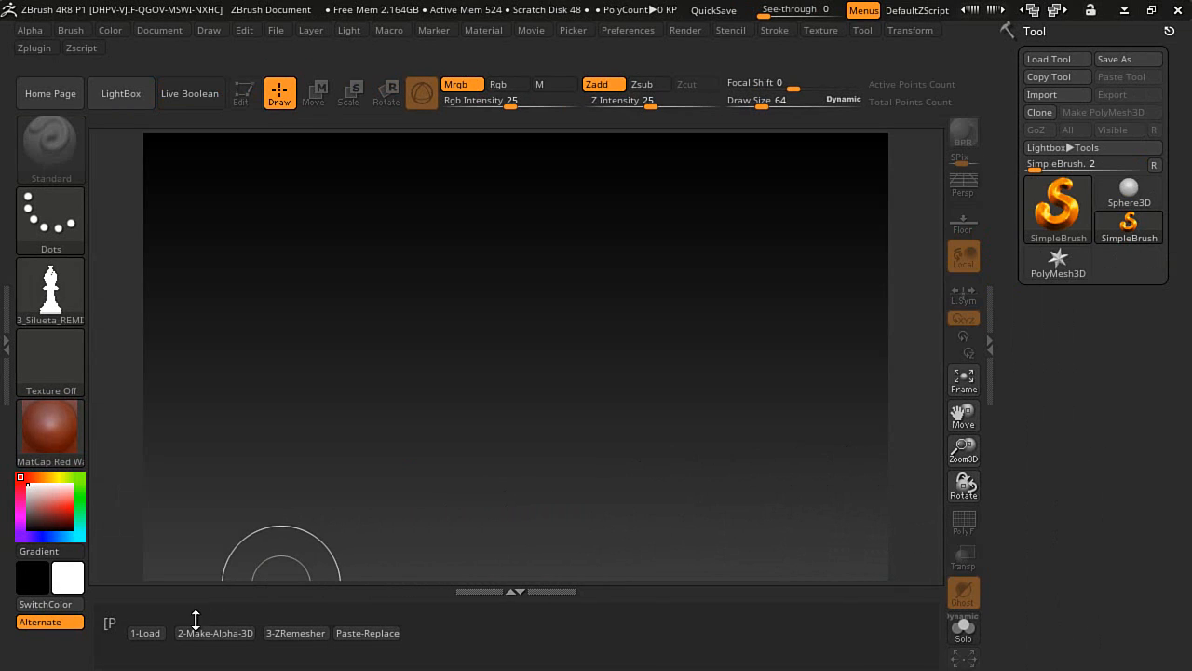
Reload the plane setup project and save it over setupZBrushProject.ZPR
left_click(145, 634)
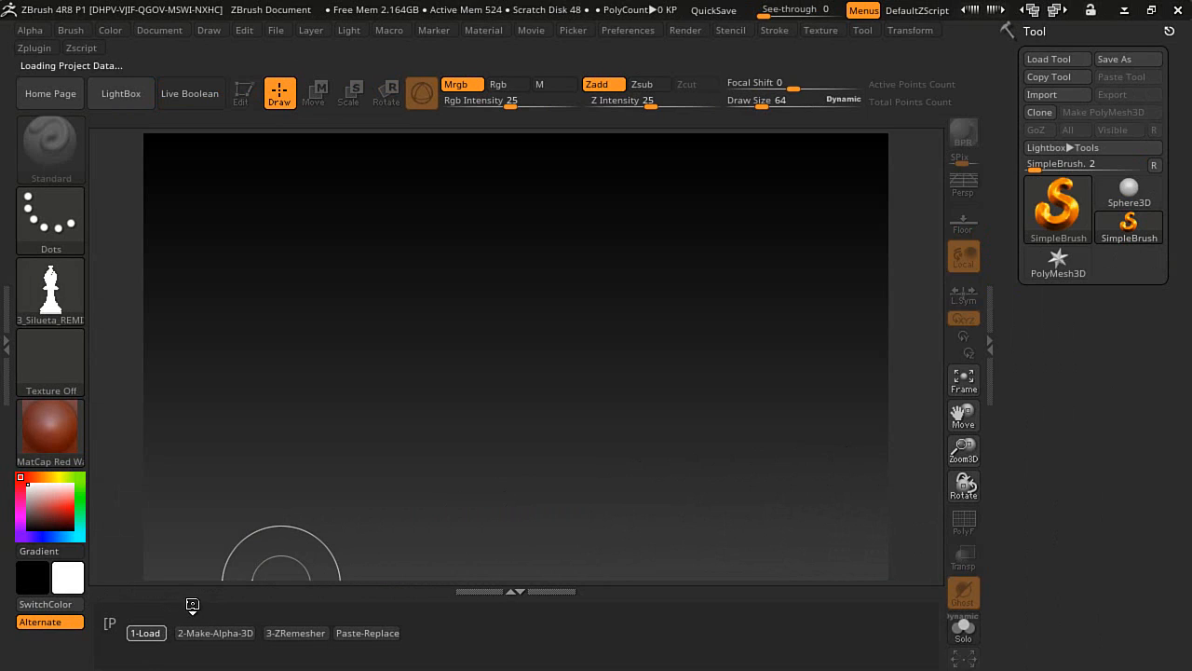
left_click(145, 634)
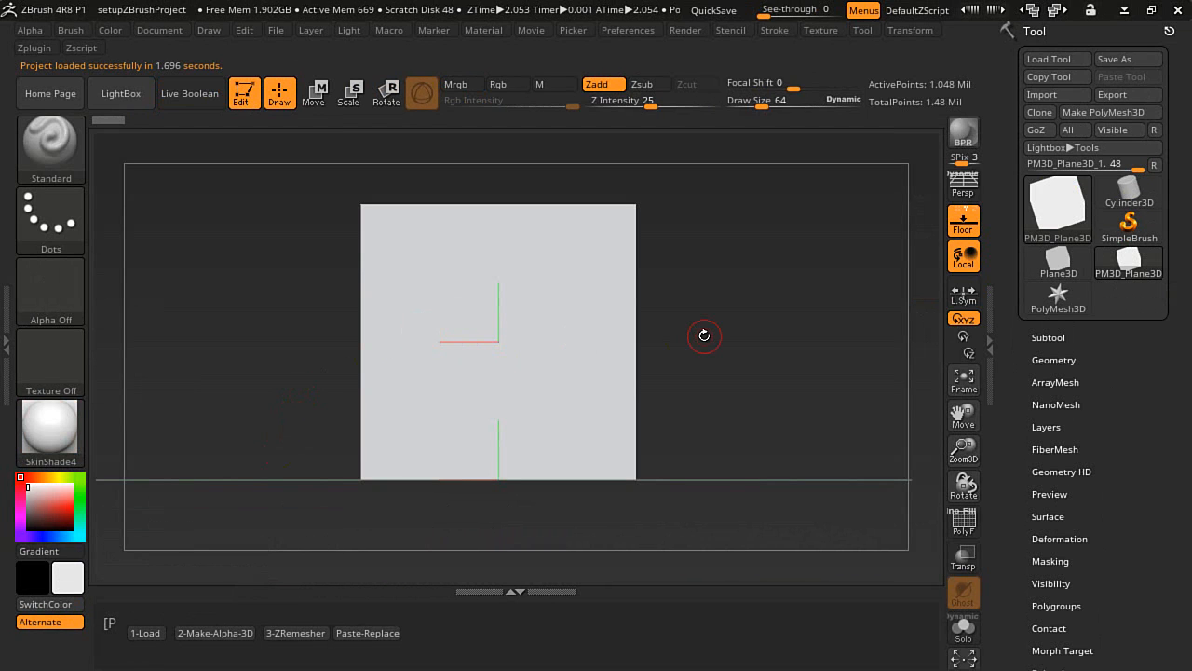
mouse_move(678, 324)
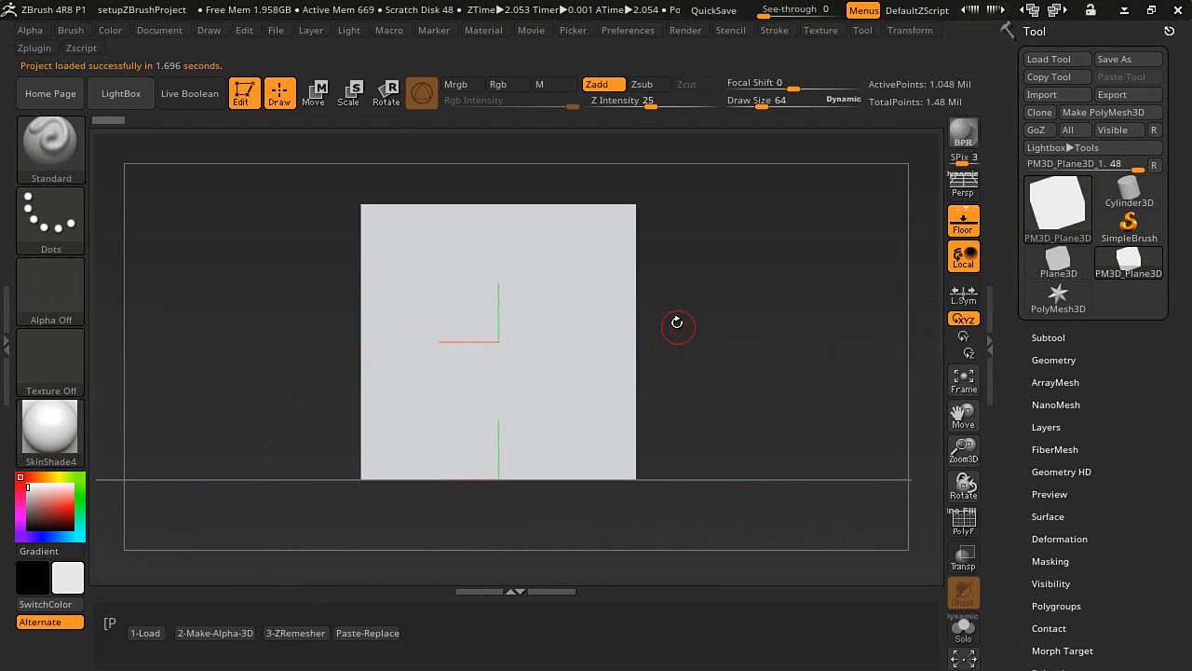
mouse_move(529, 283)
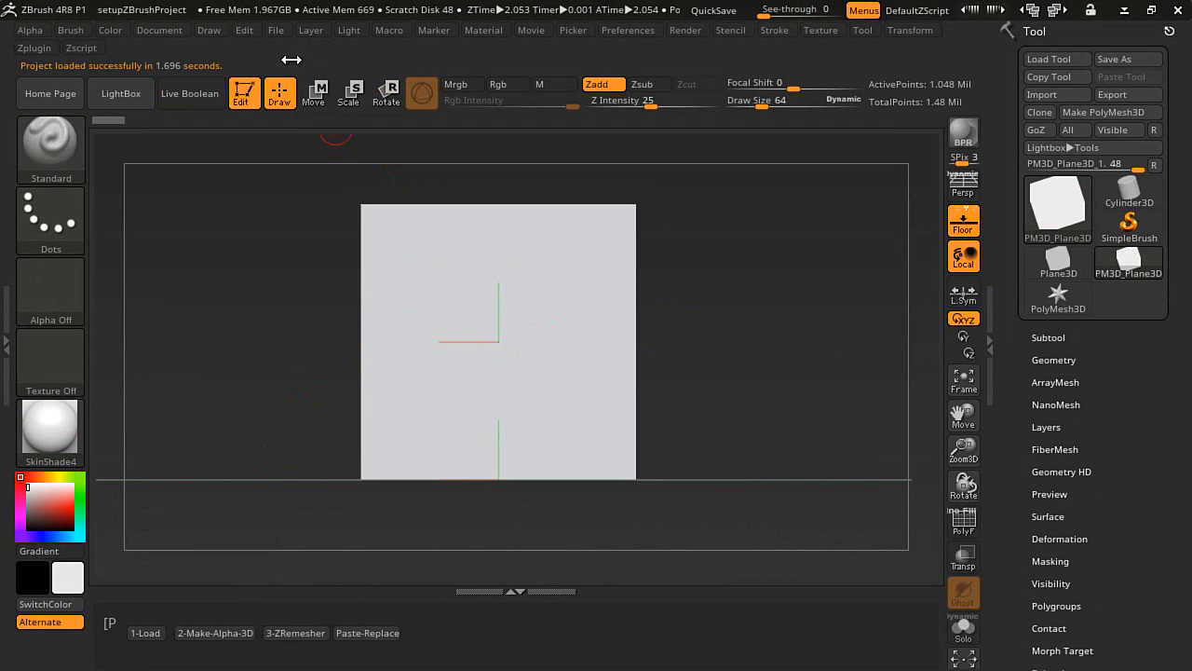
left_click(276, 30)
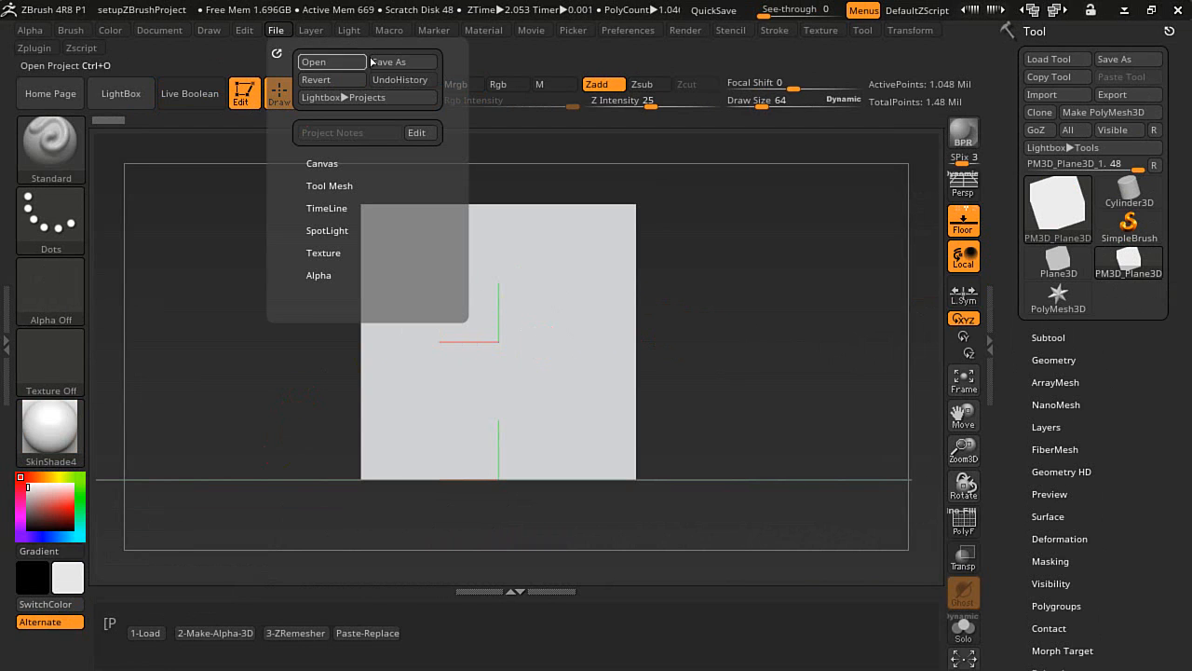
left_click(389, 62)
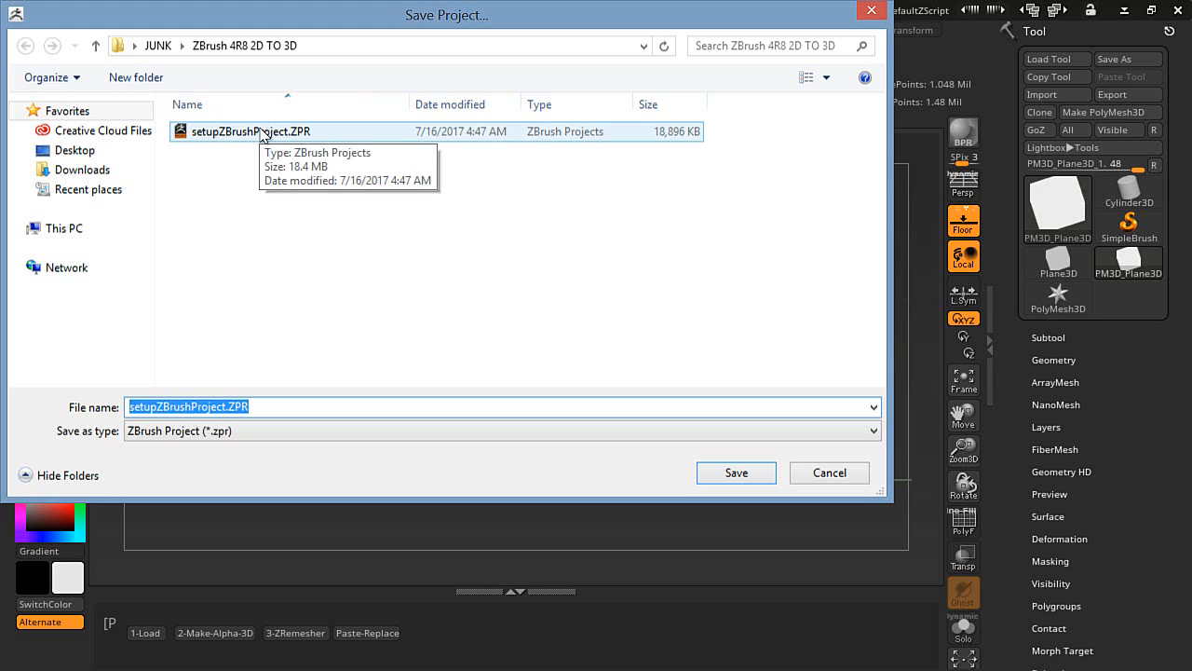
mouse_move(339, 186)
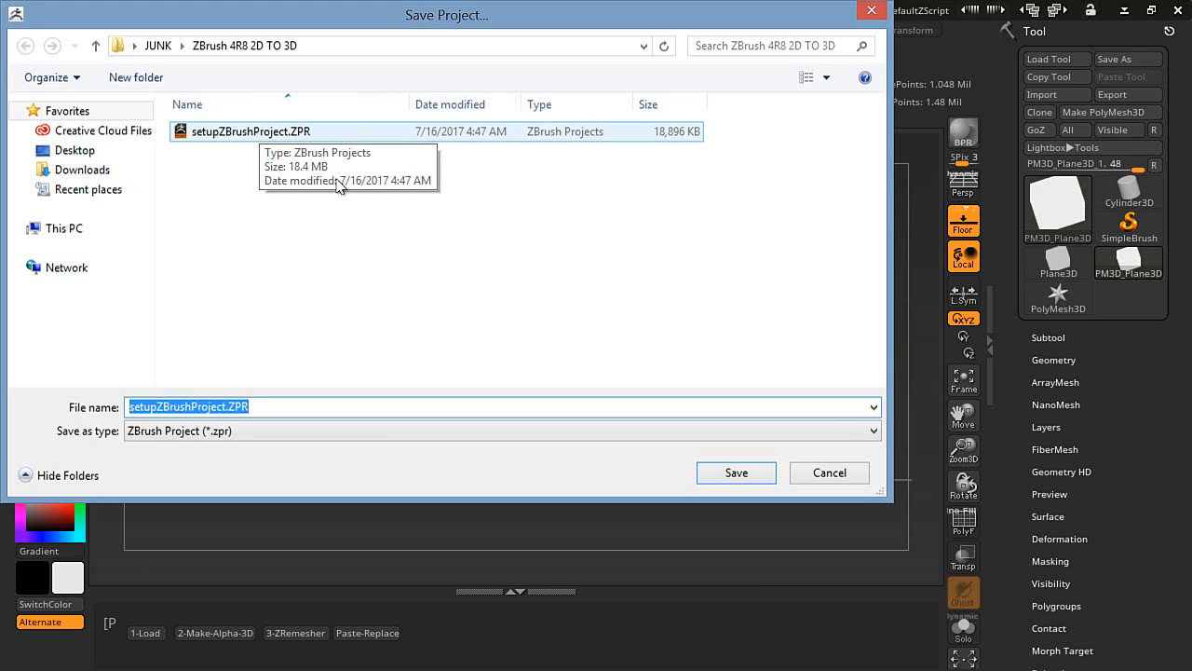
left_click(827, 473)
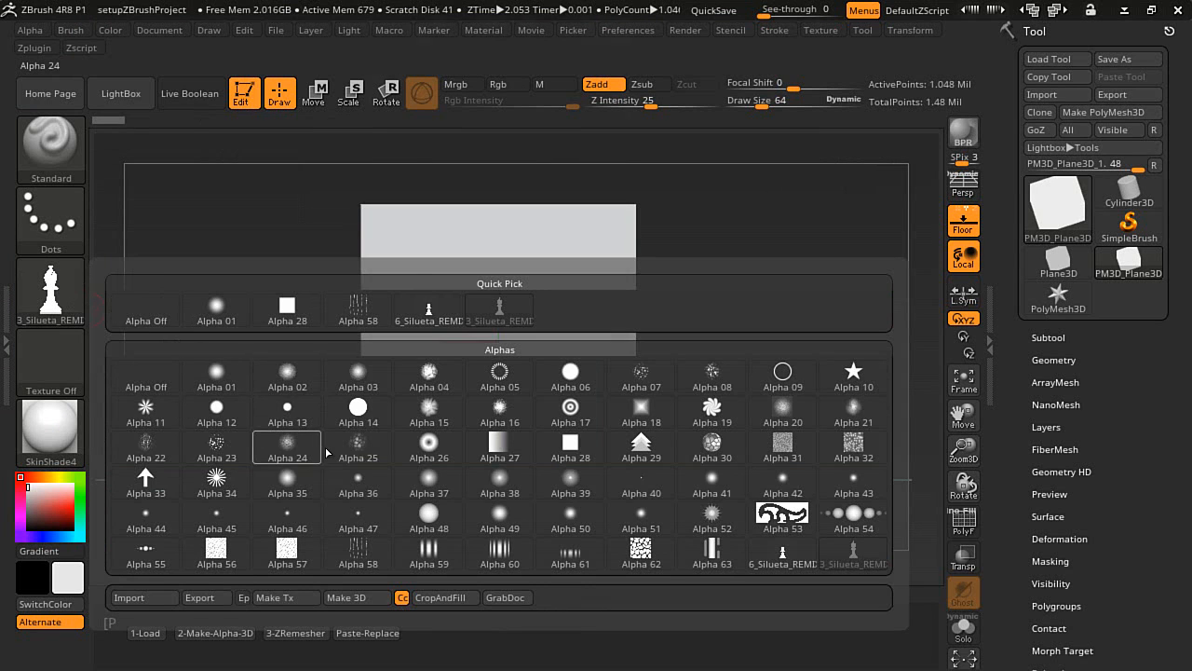
Make the bishop silhouette the current alpha and show the Alpha palette
left_click(358, 447)
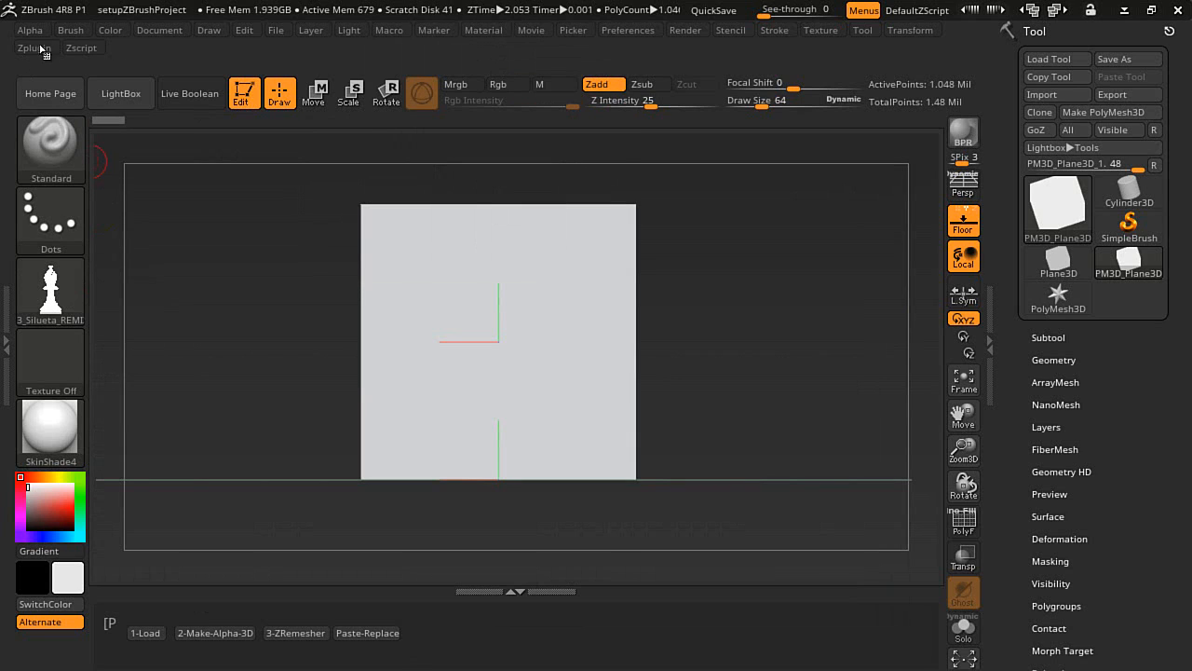
left_click(29, 30)
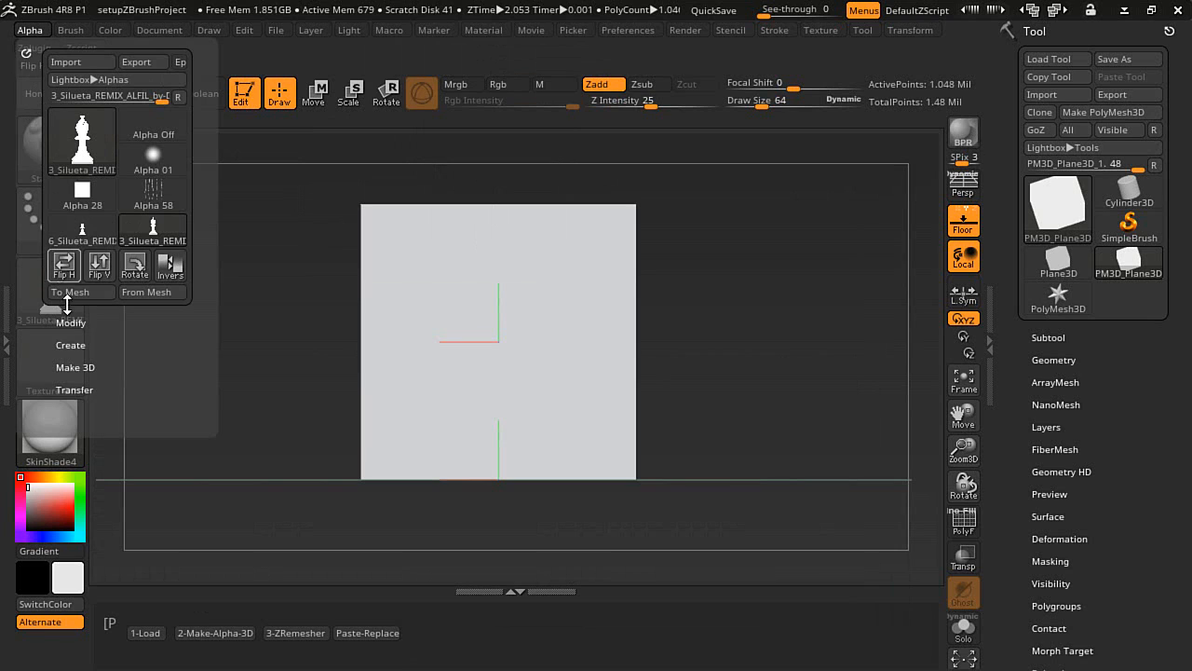
left_click(70, 322)
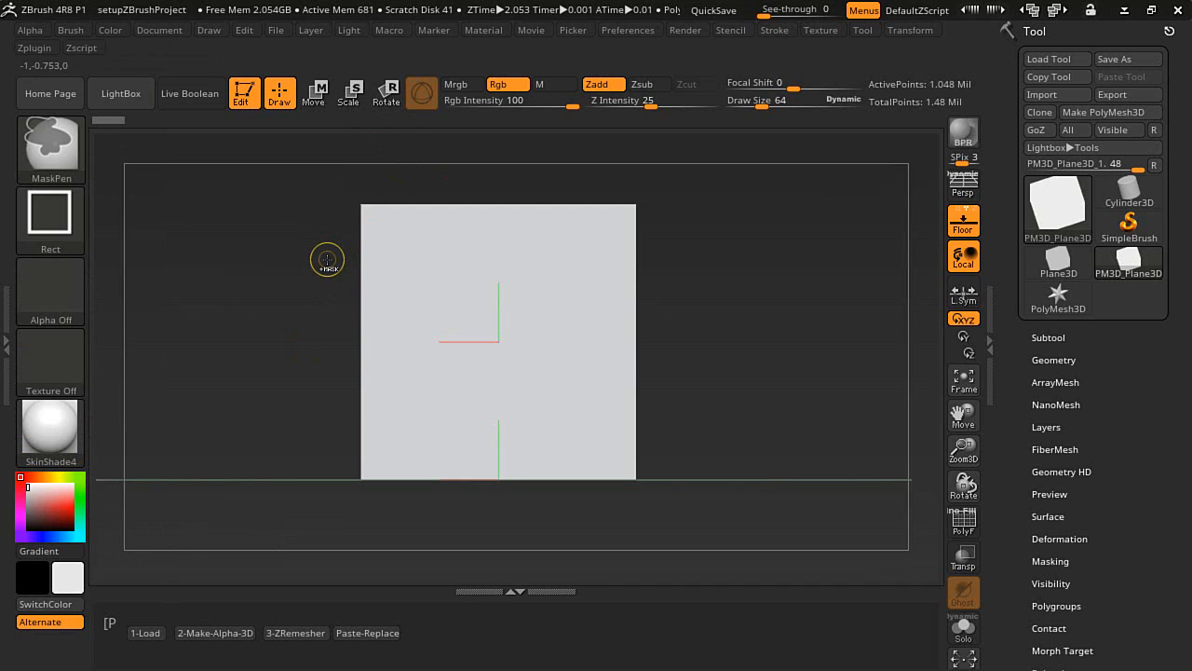
mouse_move(216, 309)
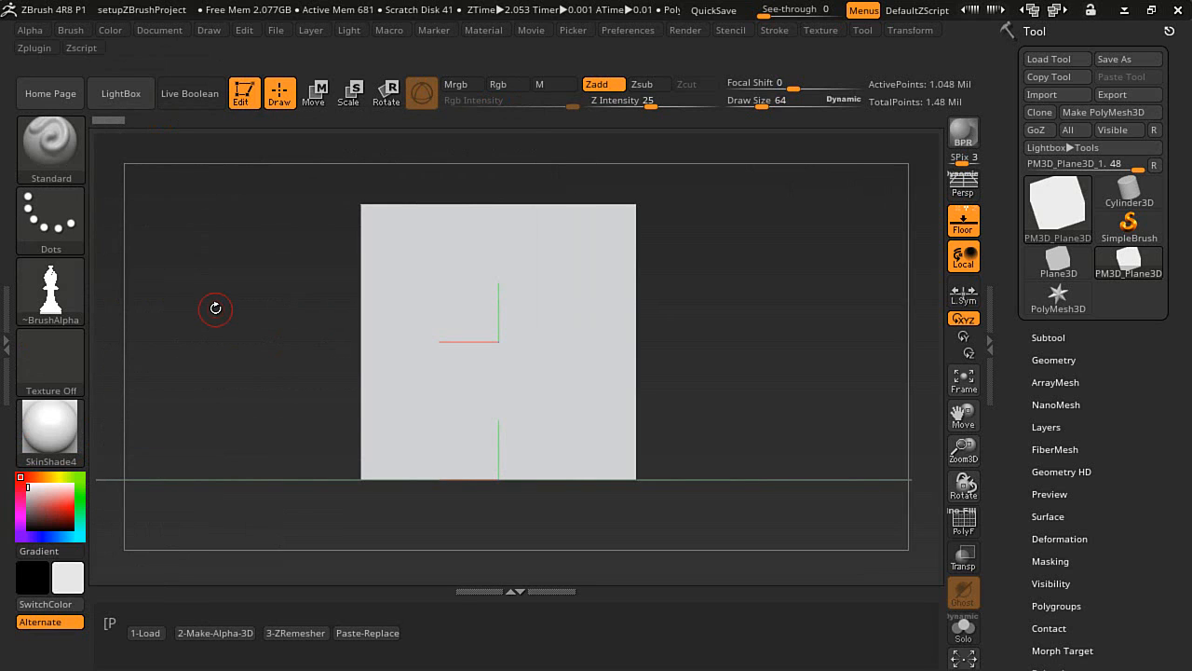
Mask the bishop shape onto the loaded plane and turn it into a solid 3D bishop
left_click(506, 84)
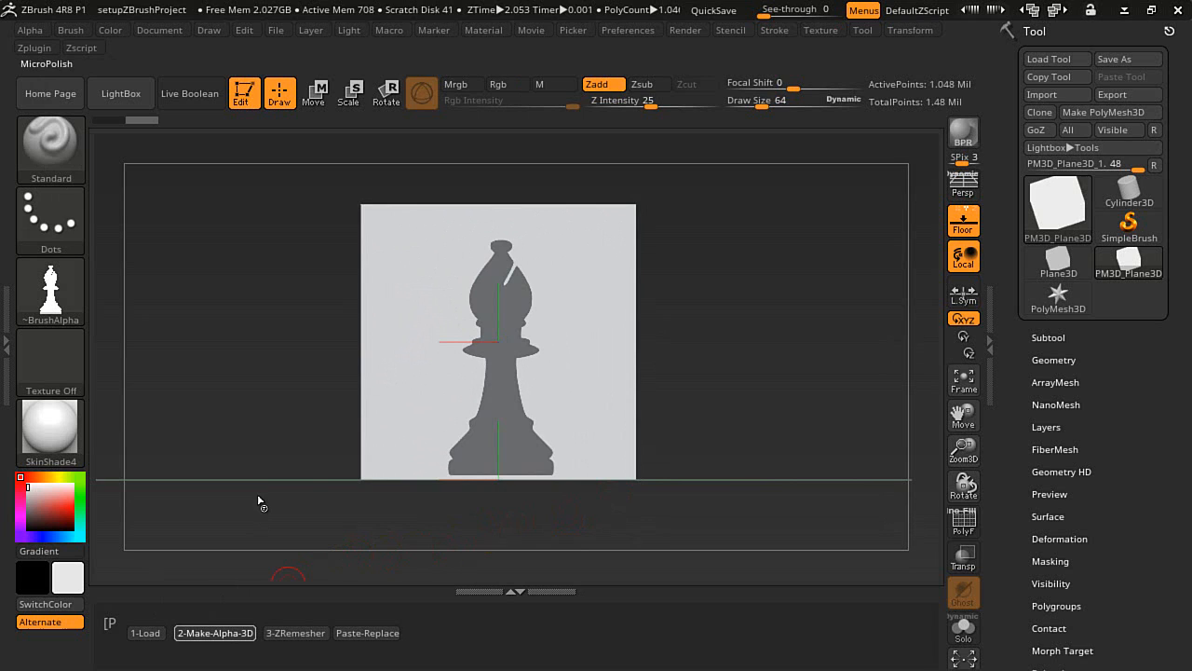
left_click(294, 633)
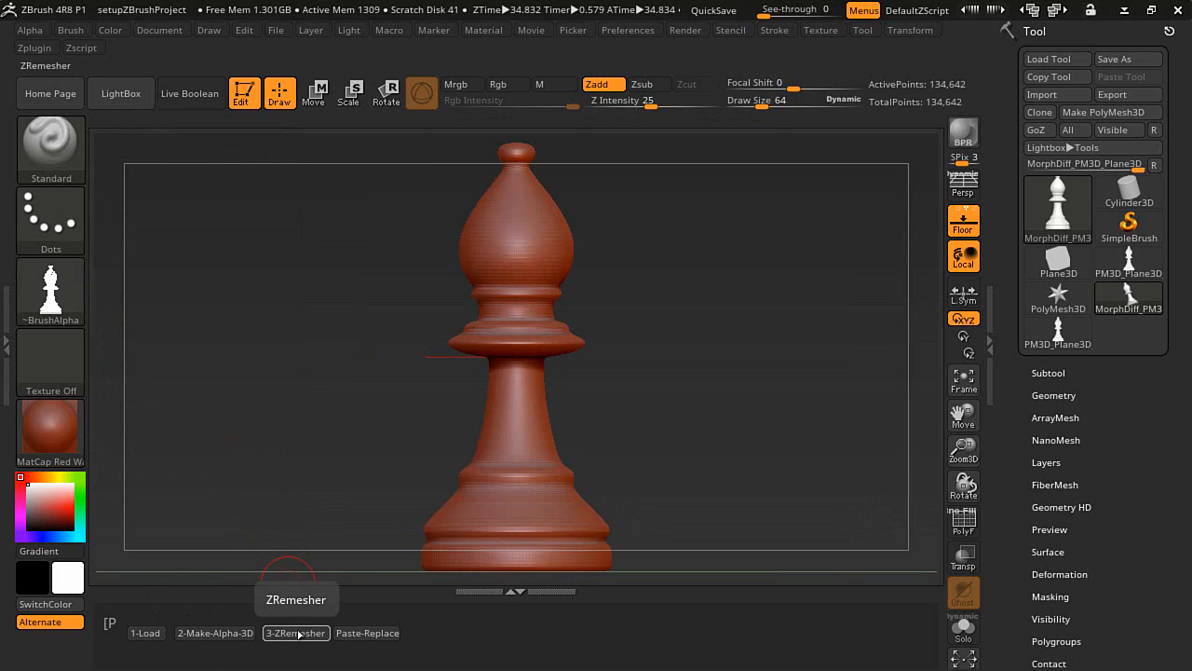
mouse_move(365, 633)
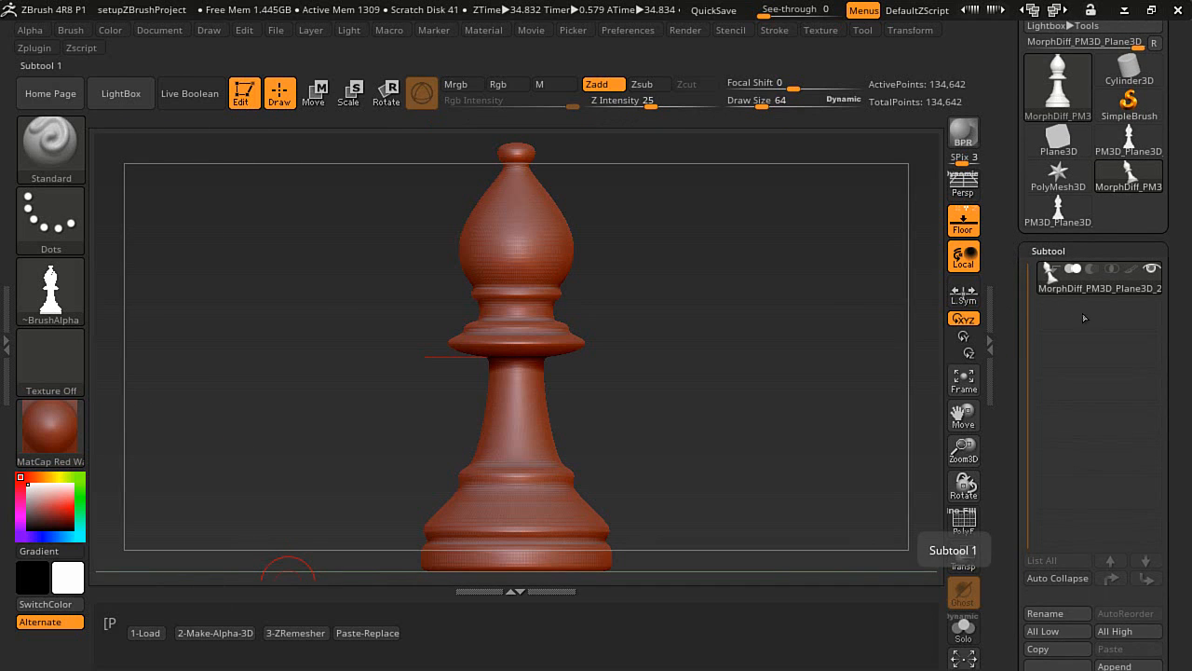
mouse_move(1050, 321)
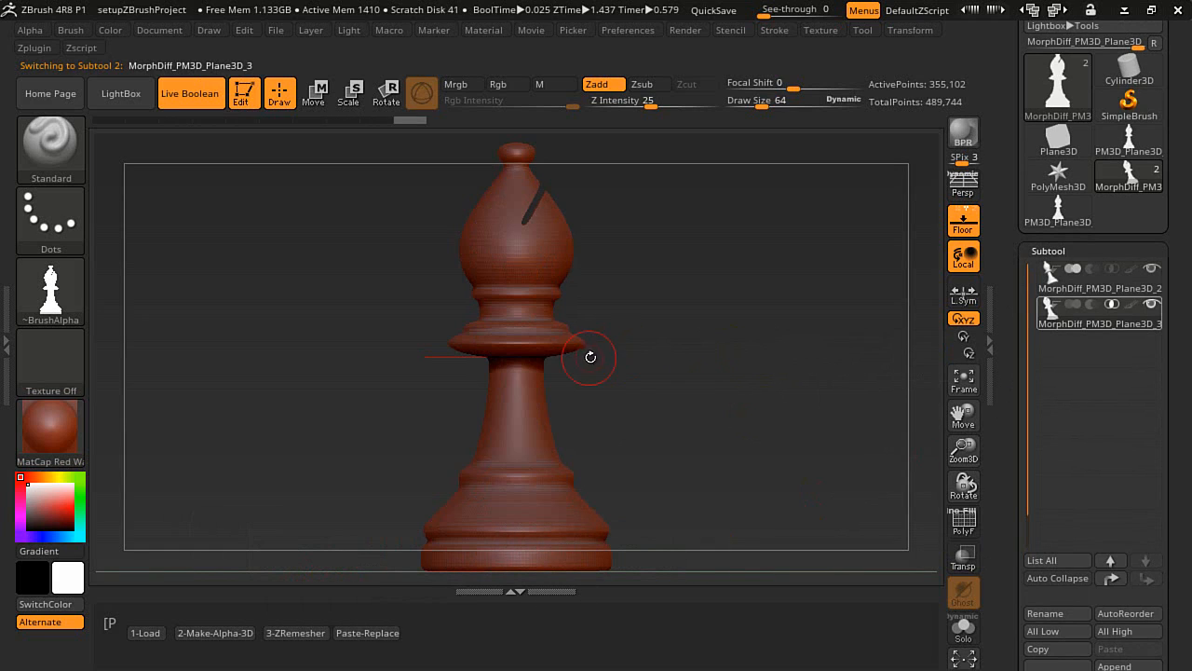
mouse_move(749, 407)
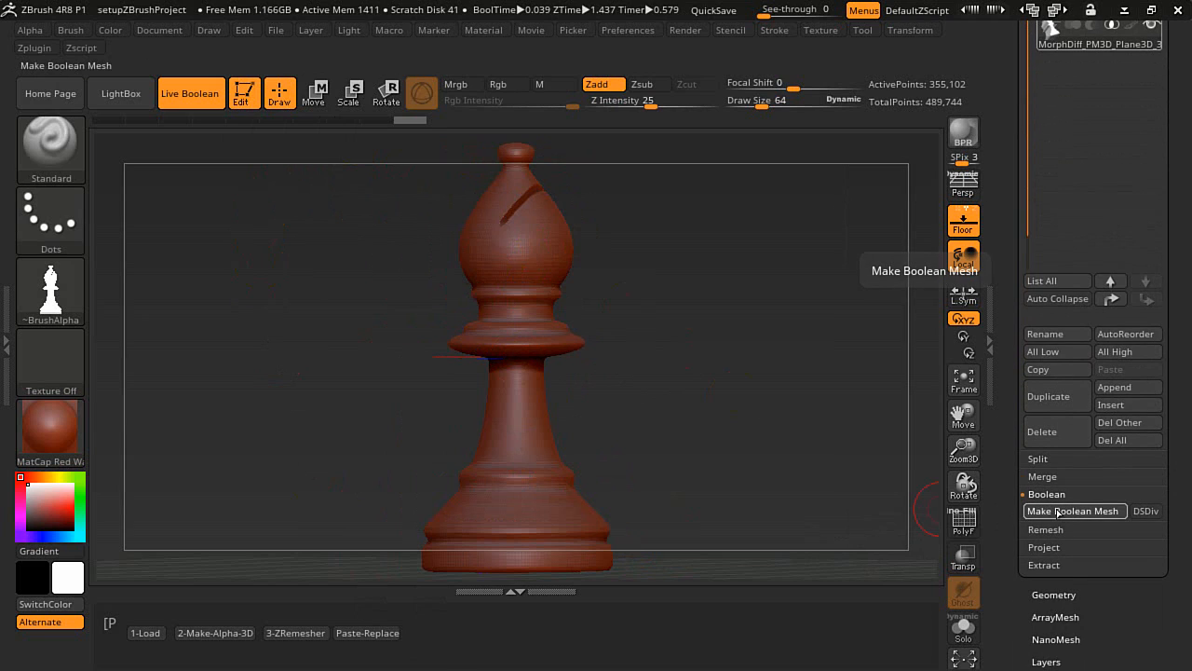
Run Make Boolean Mesh to bake the bishop and head slit into one mesh
left_click(1073, 511)
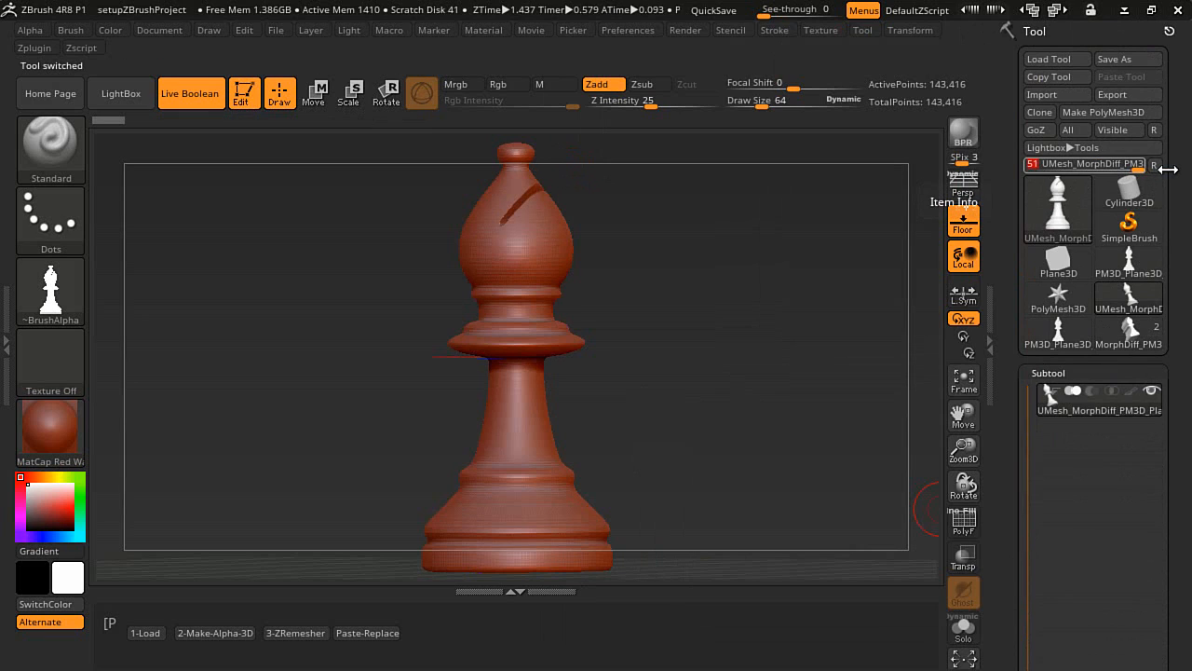
mouse_move(904, 348)
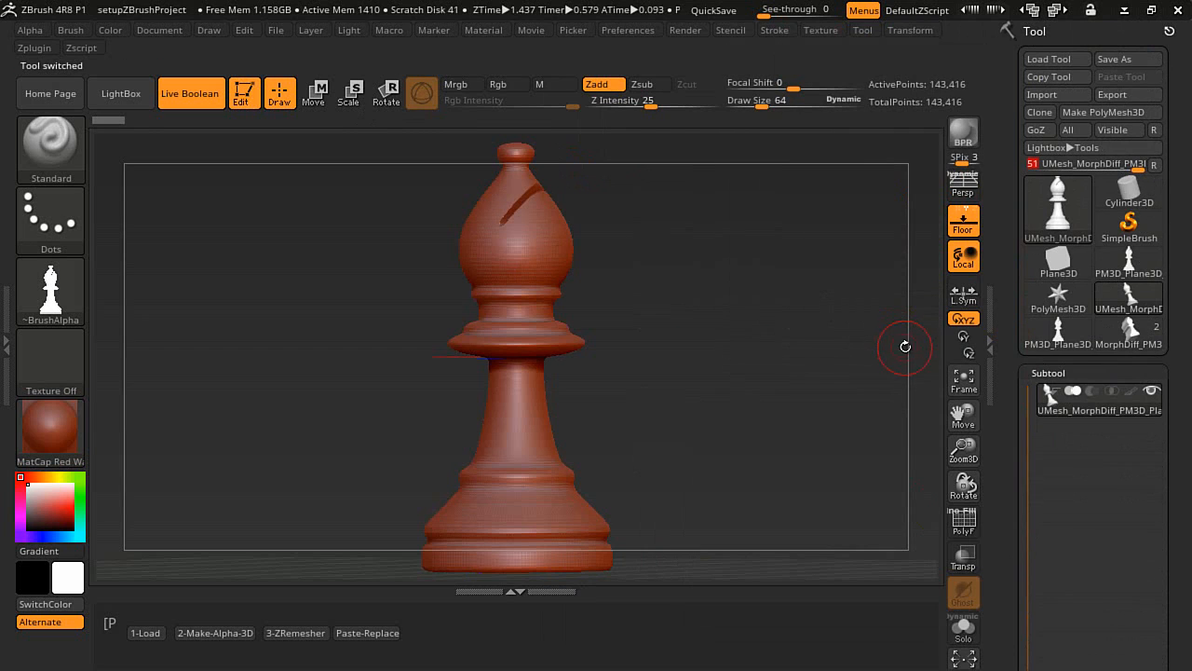
mouse_move(663, 328)
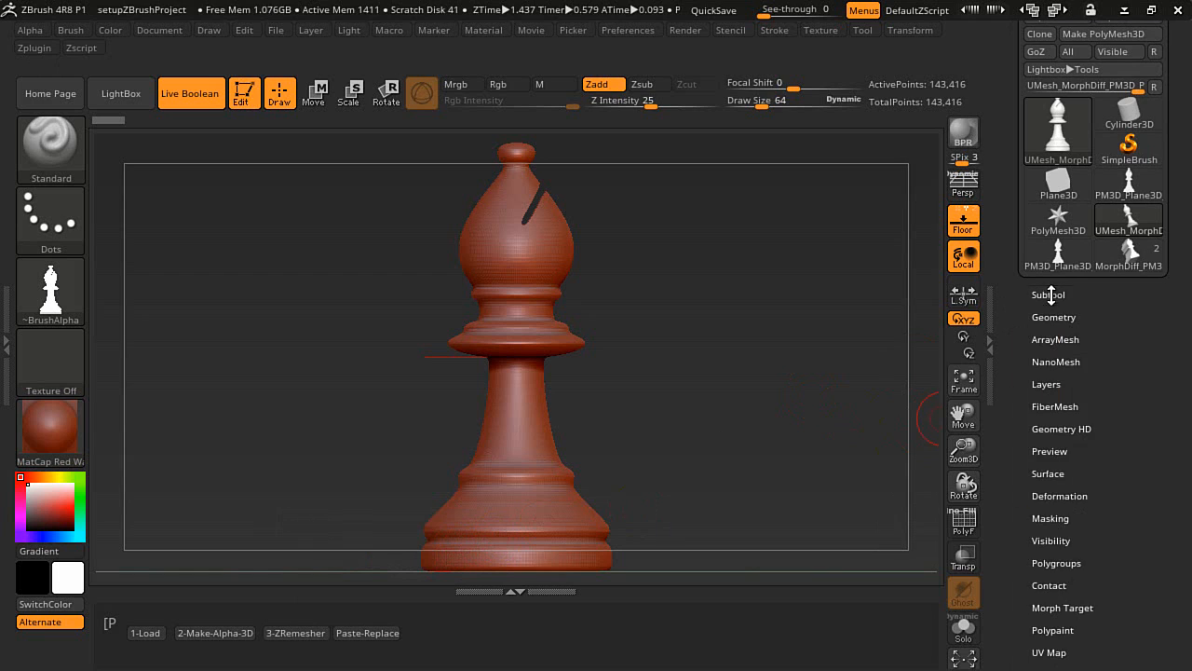
Remesh the booleaned slit bishop into one DynaMesh of about 103,500 points via Tool > Geometry
left_click(1054, 317)
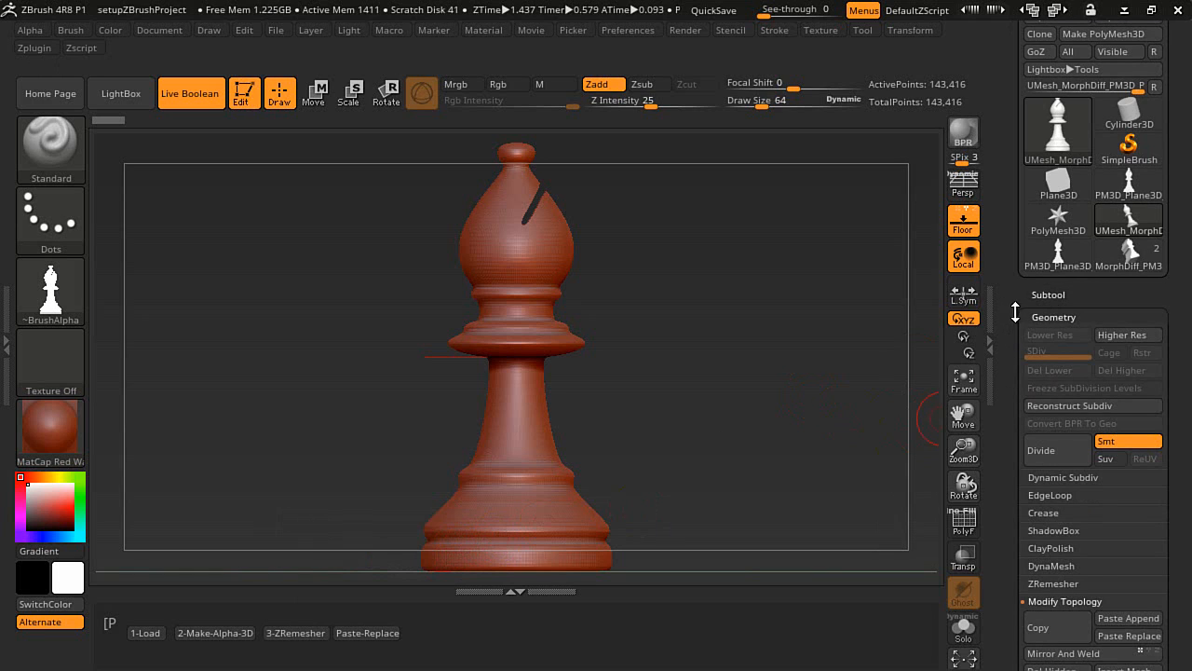
scroll("down", 3)
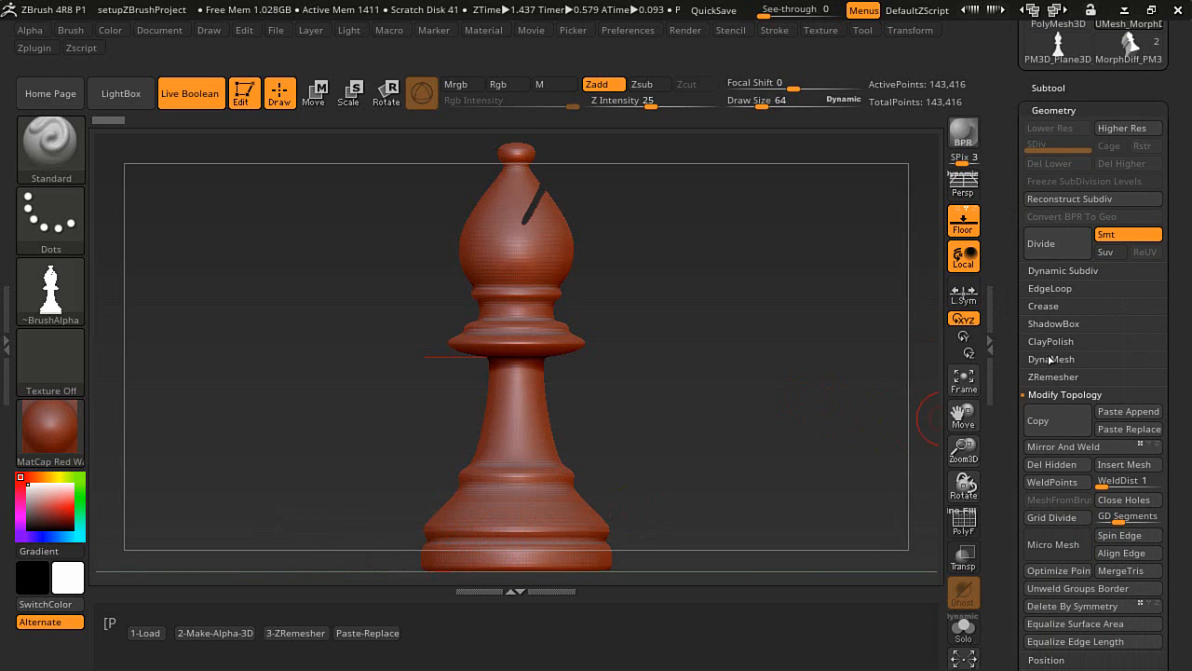
left_click(1051, 358)
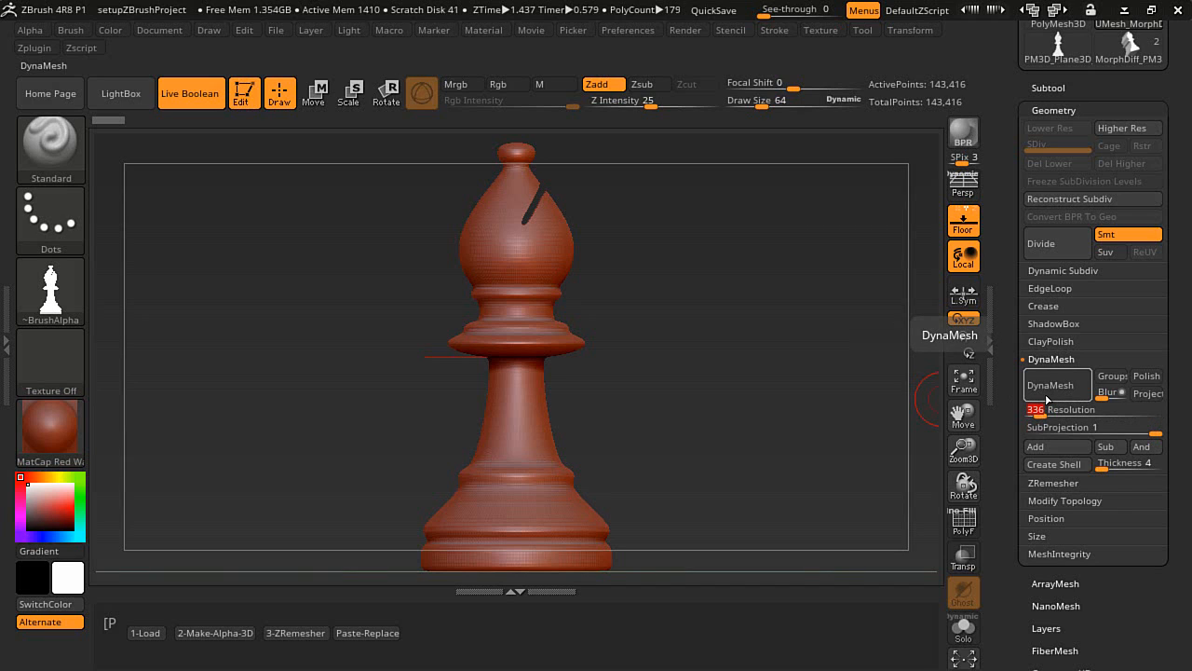
left_click(1056, 384)
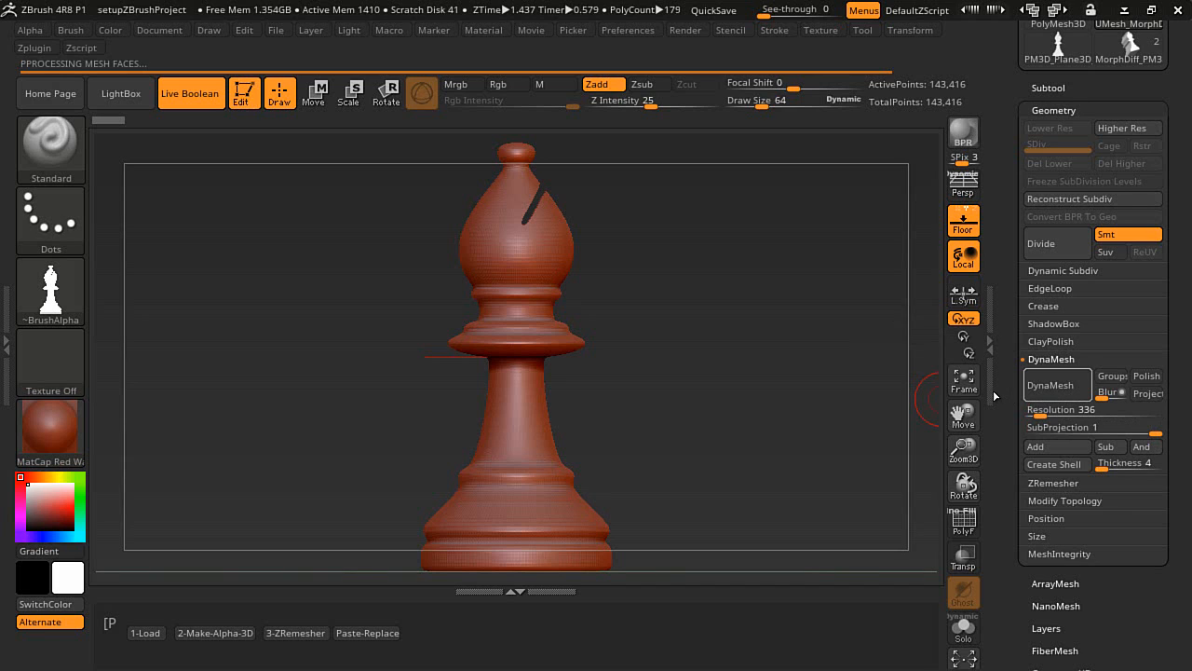
left_click(1058, 384)
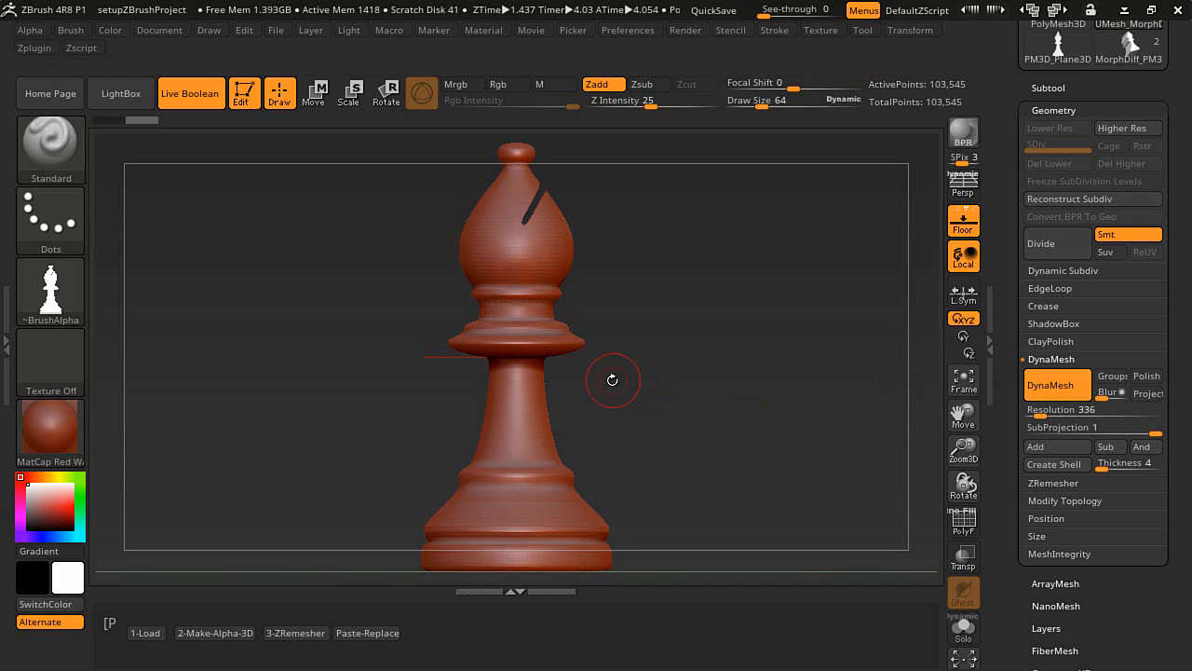
mouse_move(887, 382)
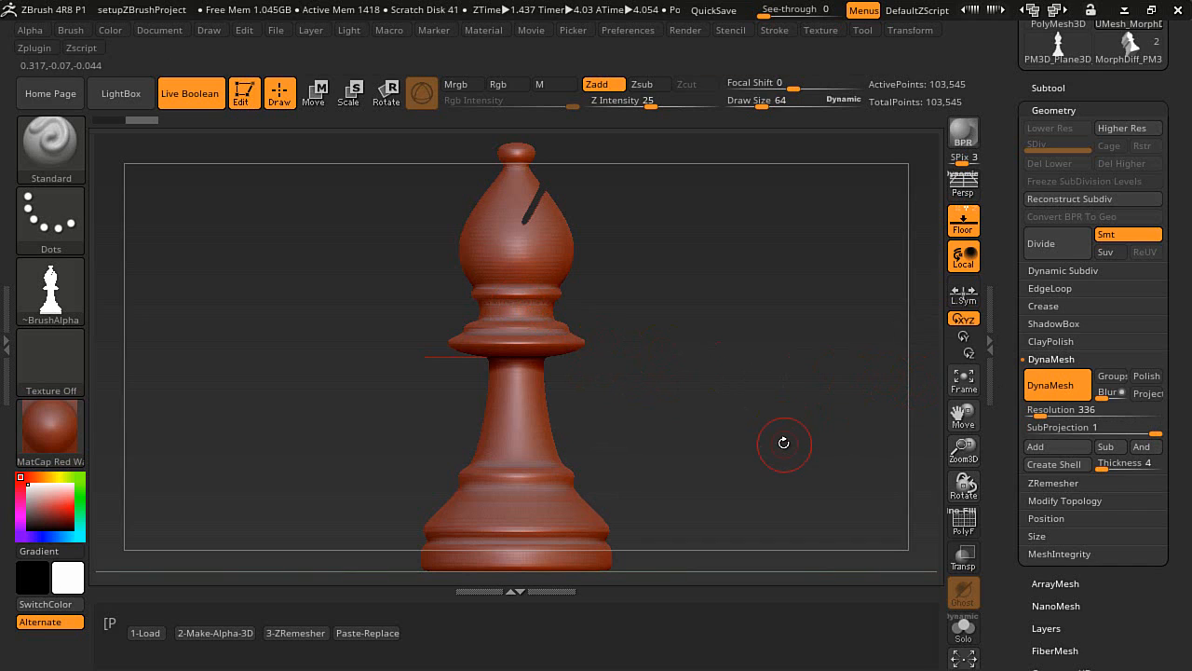
mouse_move(738, 392)
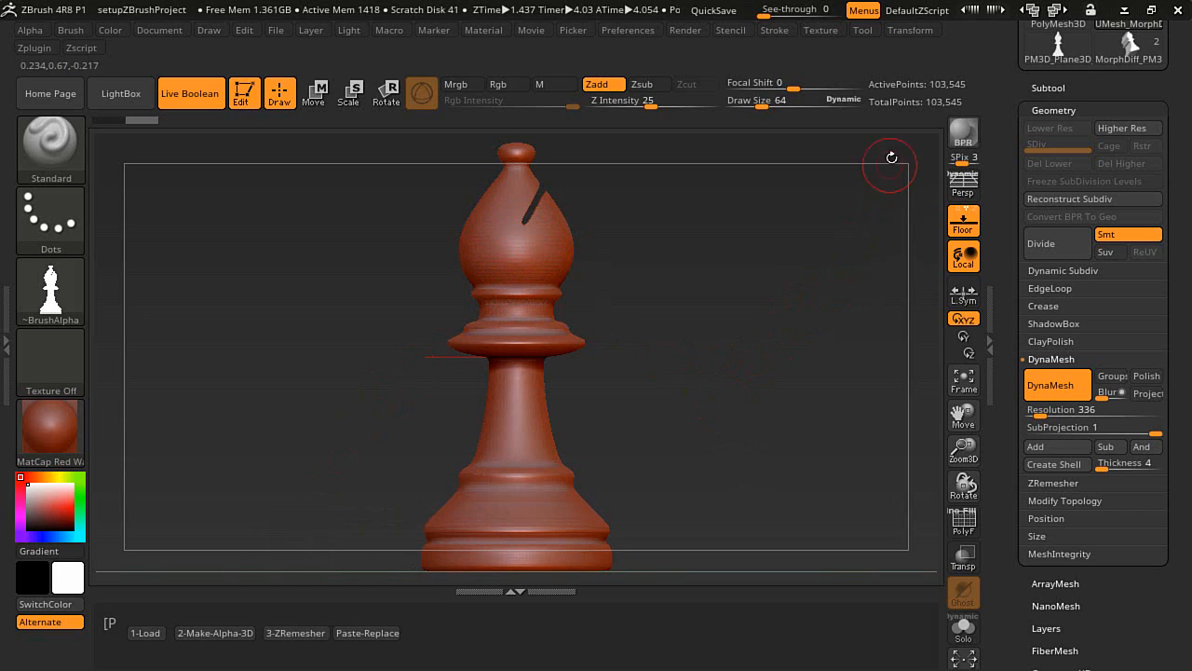
mouse_move(922, 84)
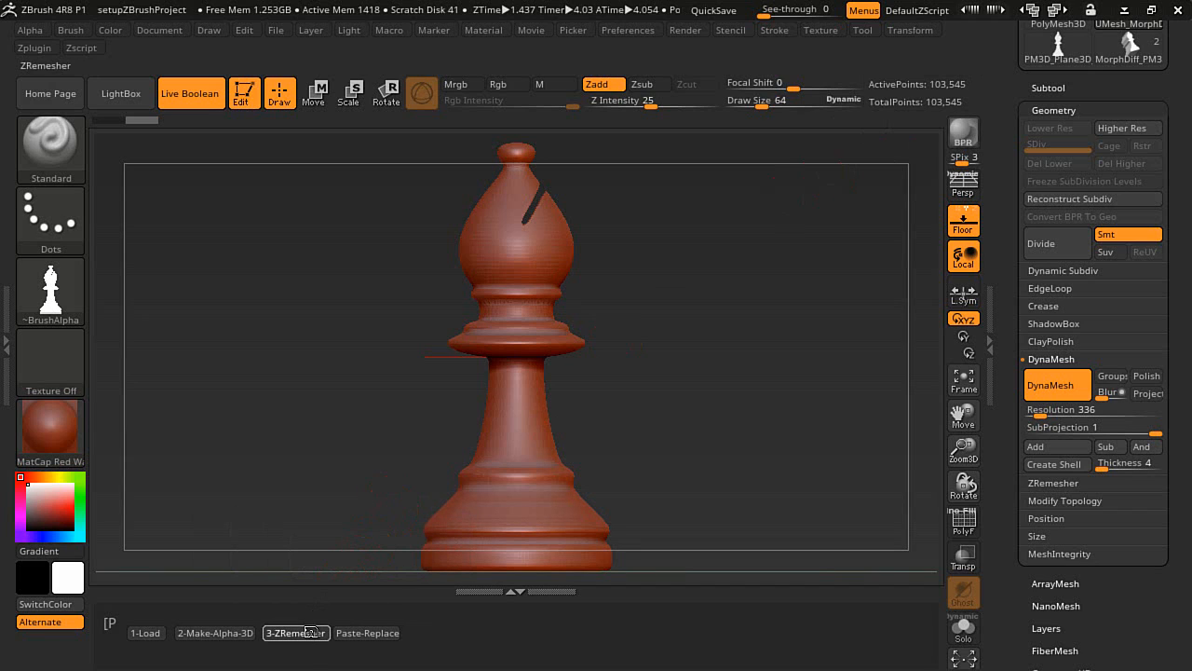
ZRemesh the slit bishop down to about 6,000 points and show its polyframe wireframe
left_click(295, 633)
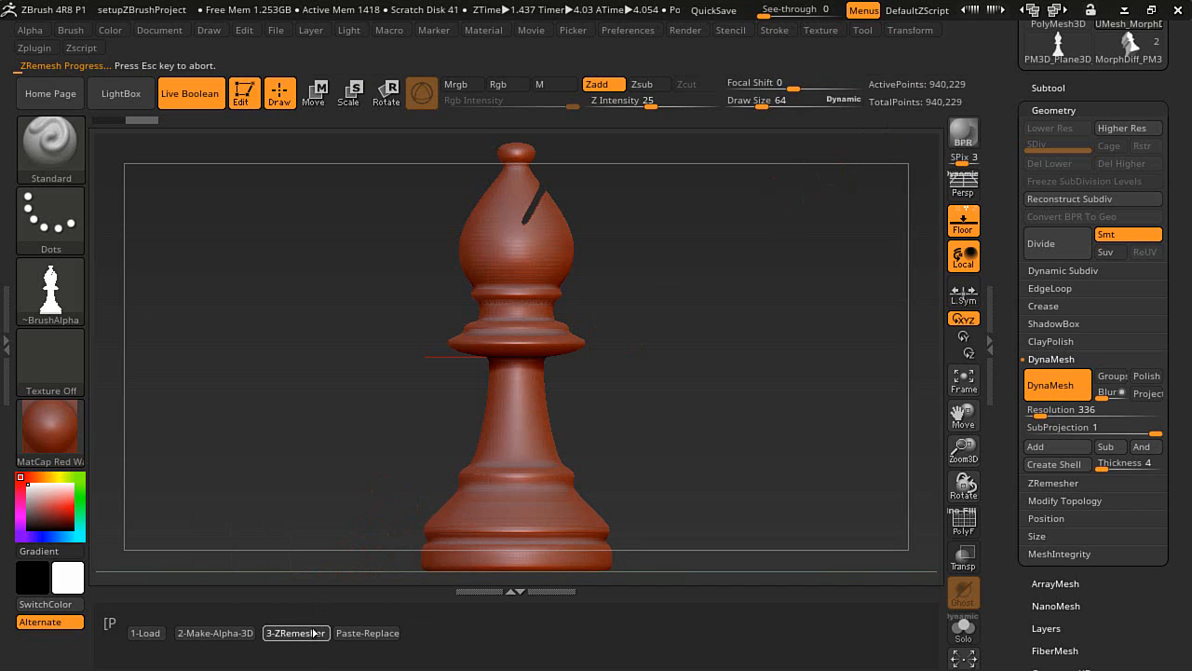
left_click(294, 633)
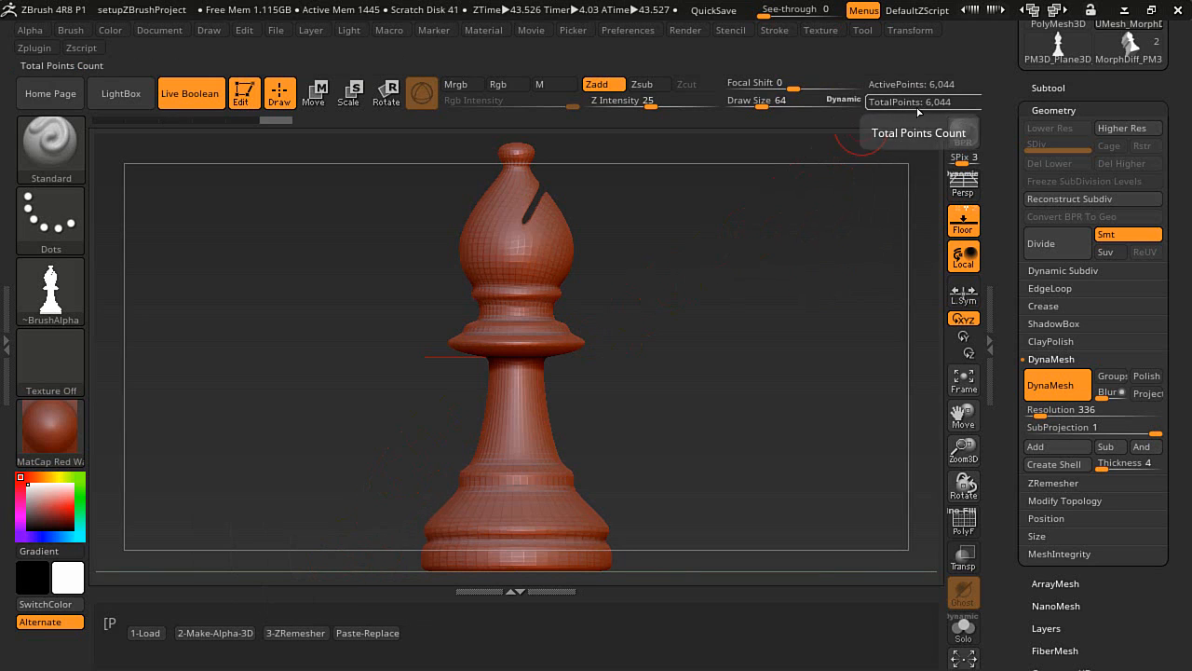
mouse_move(963, 521)
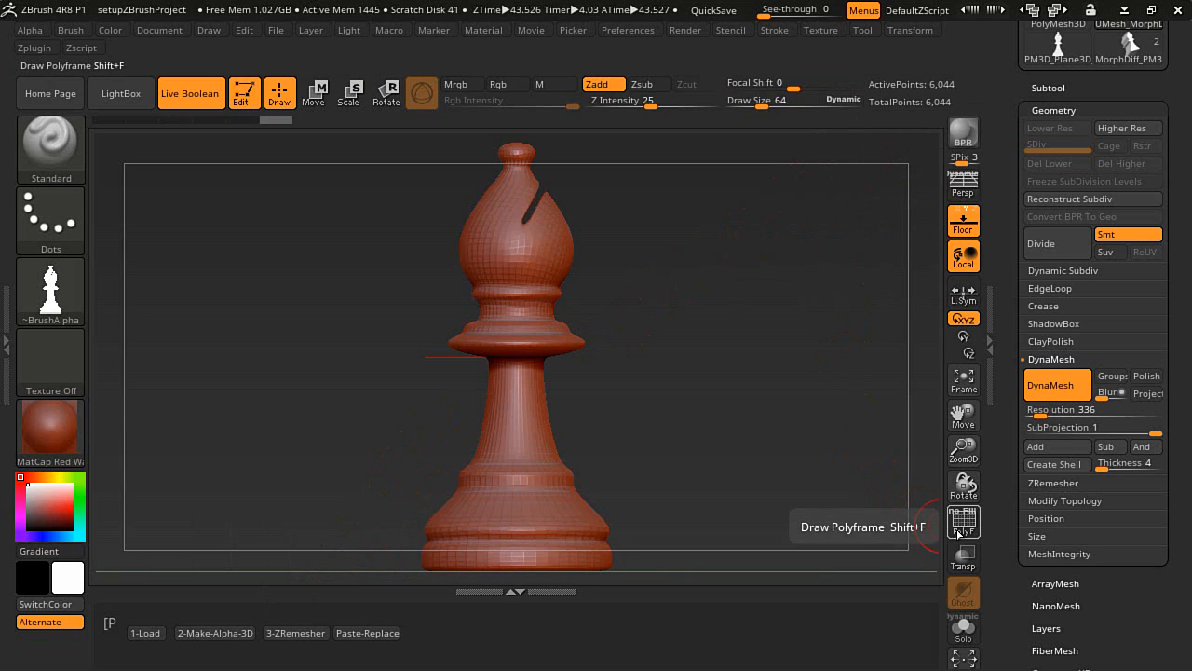
left_click(963, 522)
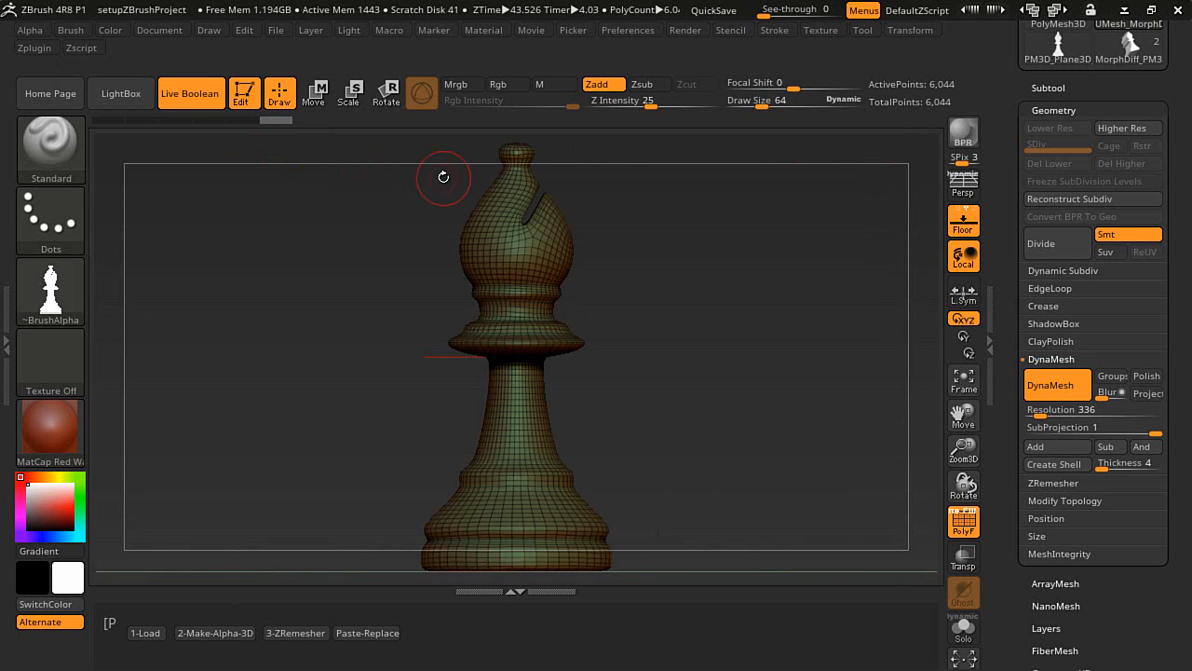
left_click_drag(444, 177, 693, 410)
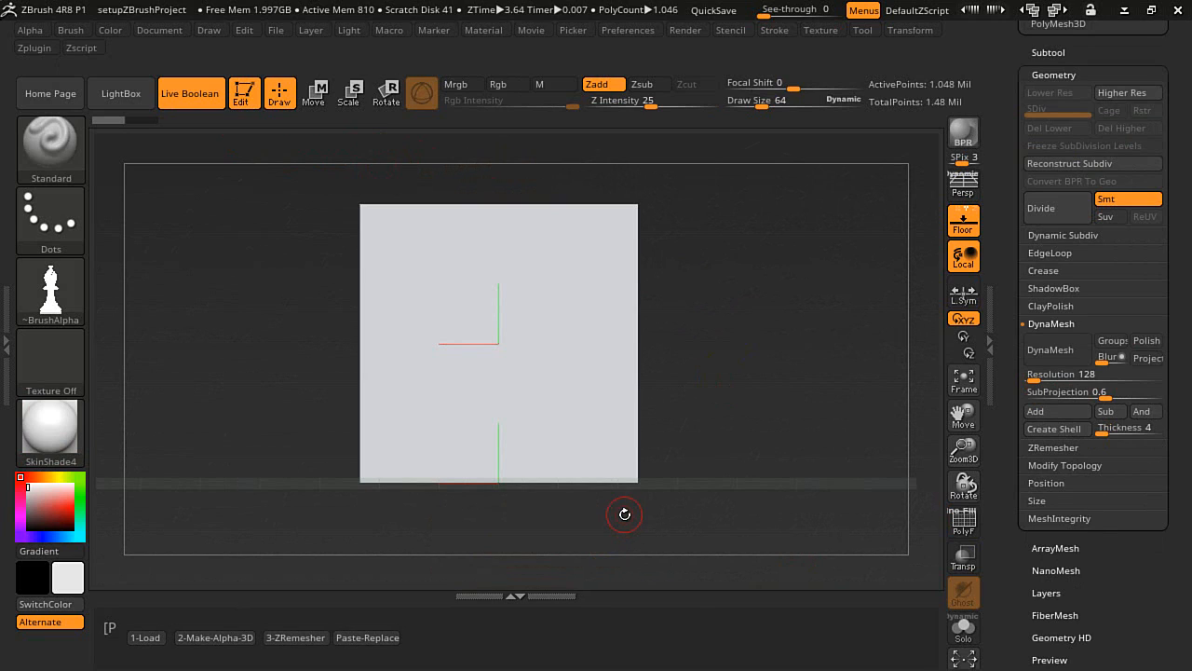
mouse_move(626, 507)
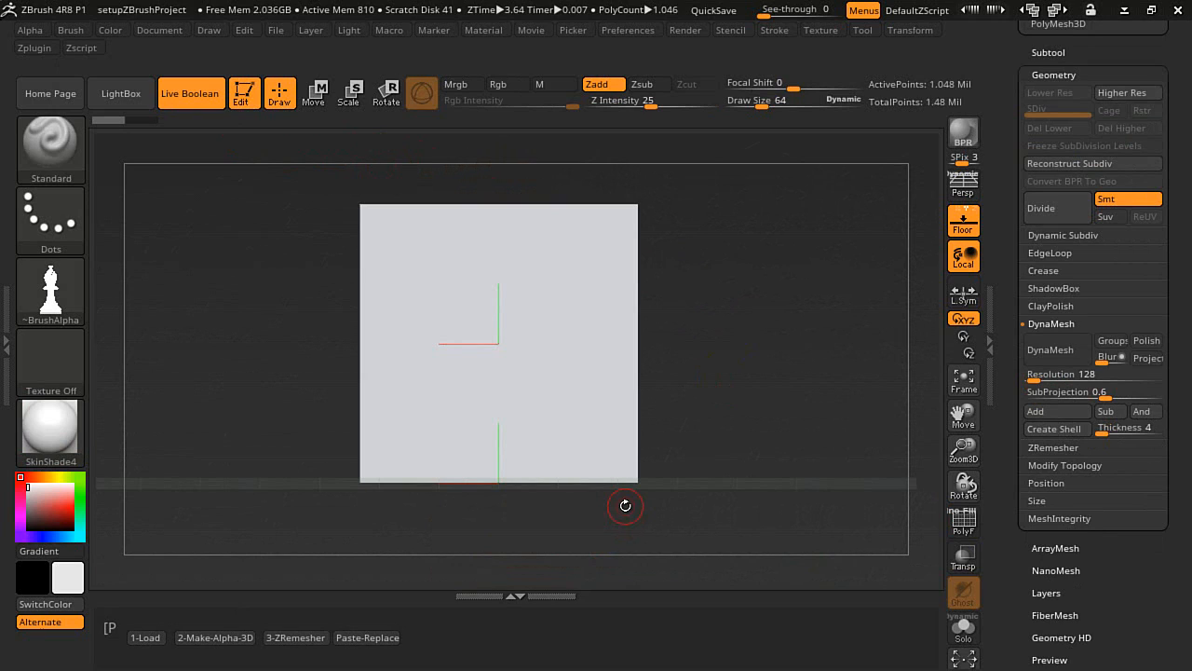
mouse_move(566, 373)
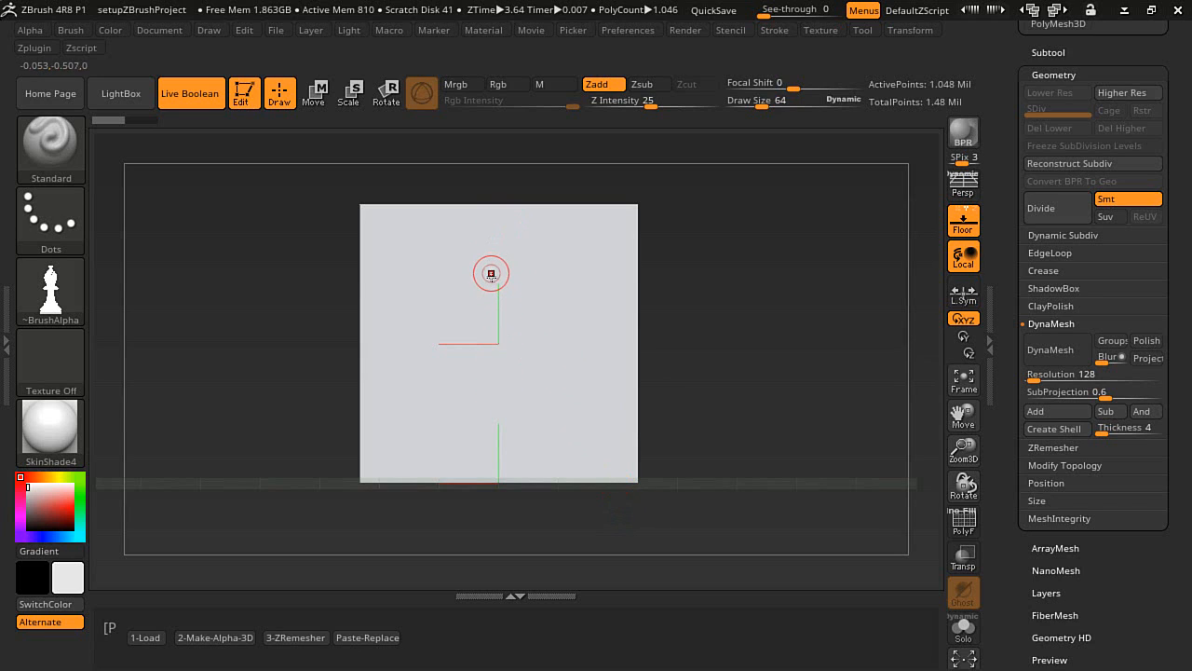
mouse_move(563, 269)
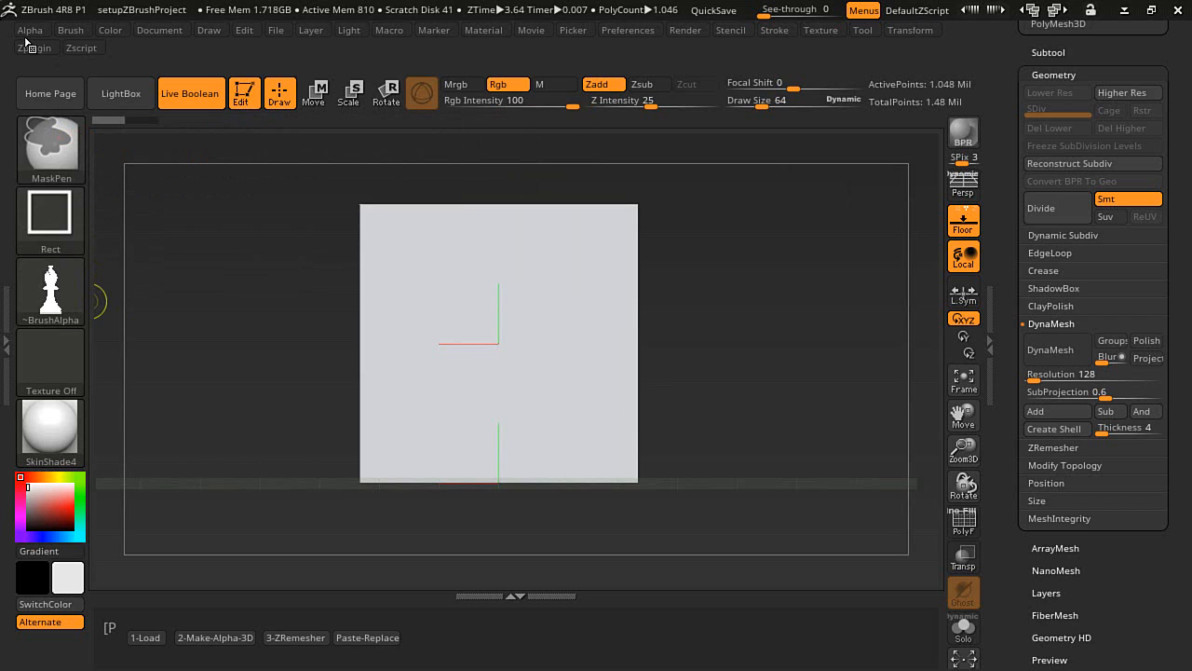
Bring up the Alpha palette to pick the bishop silhouette alpha
left_click(30, 30)
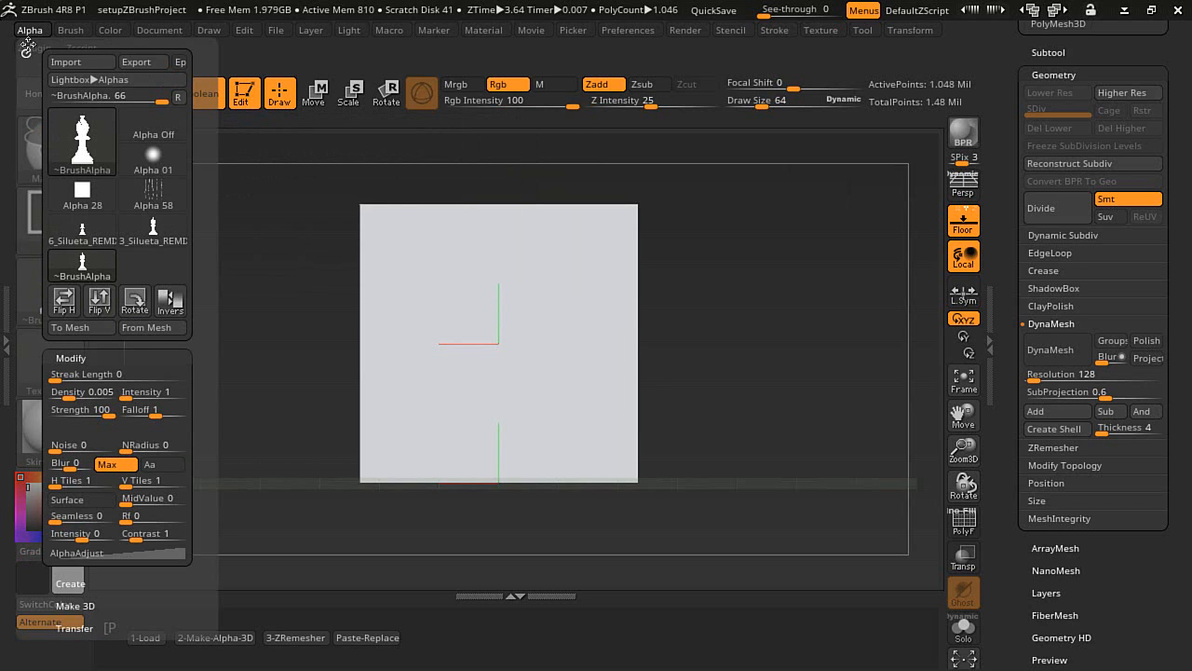
mouse_move(64, 300)
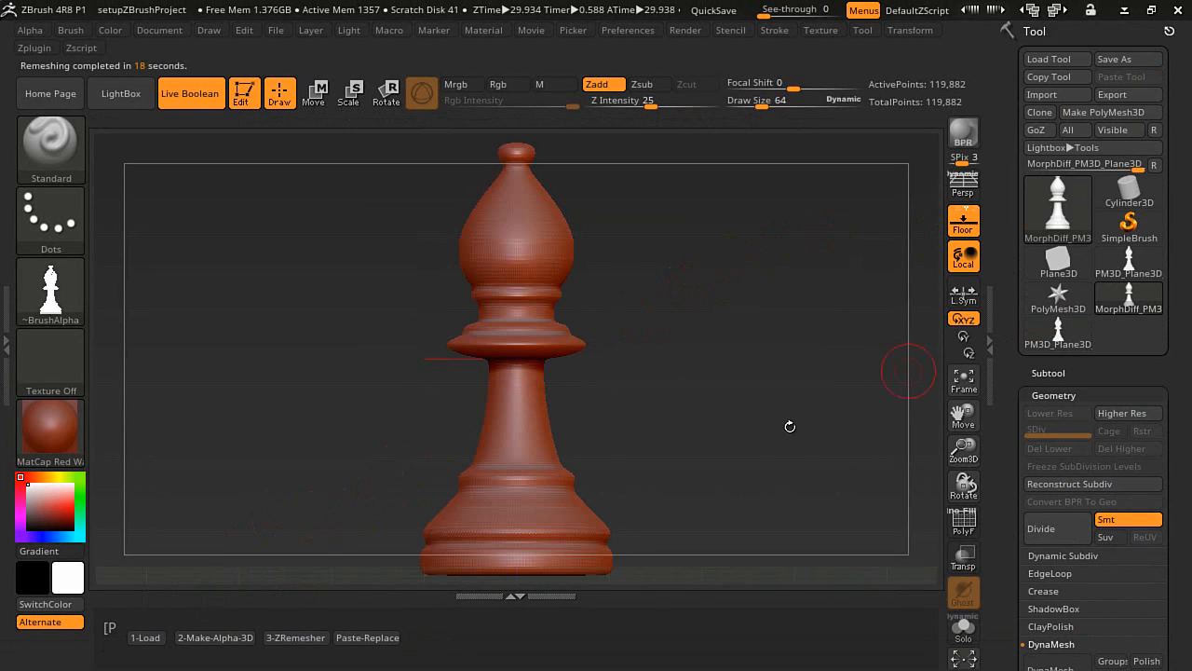
mouse_move(365, 637)
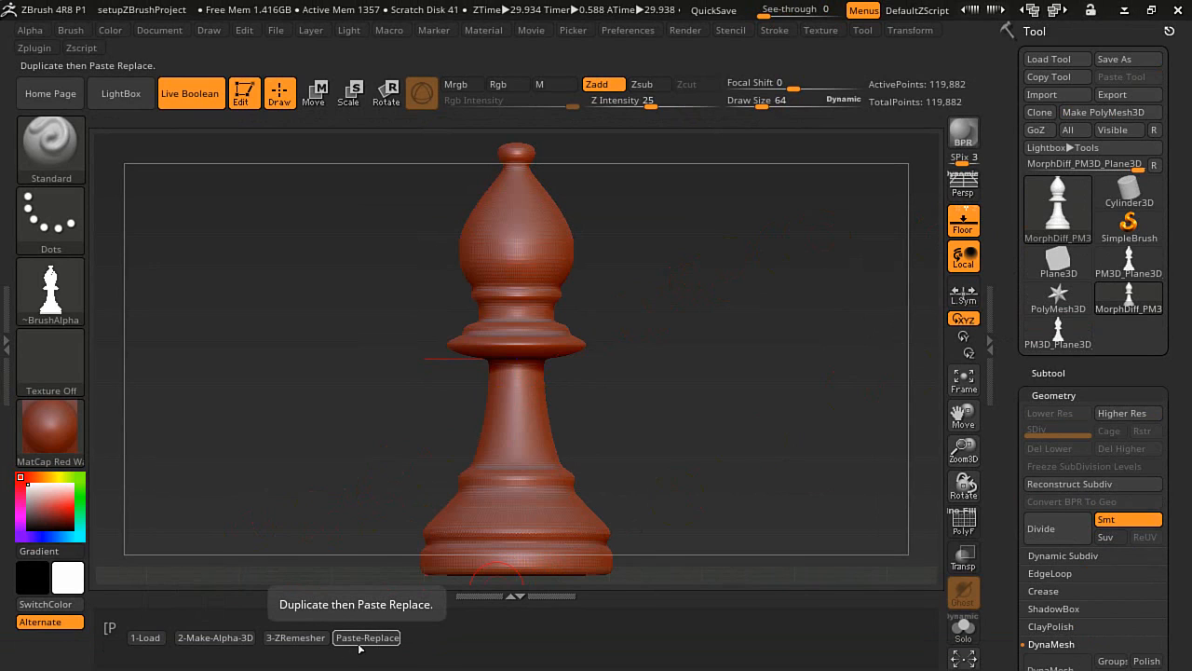
Paste the copied bishop as a second subtool, list the subtools and activate Move (W) on the gizmo
left_click(365, 637)
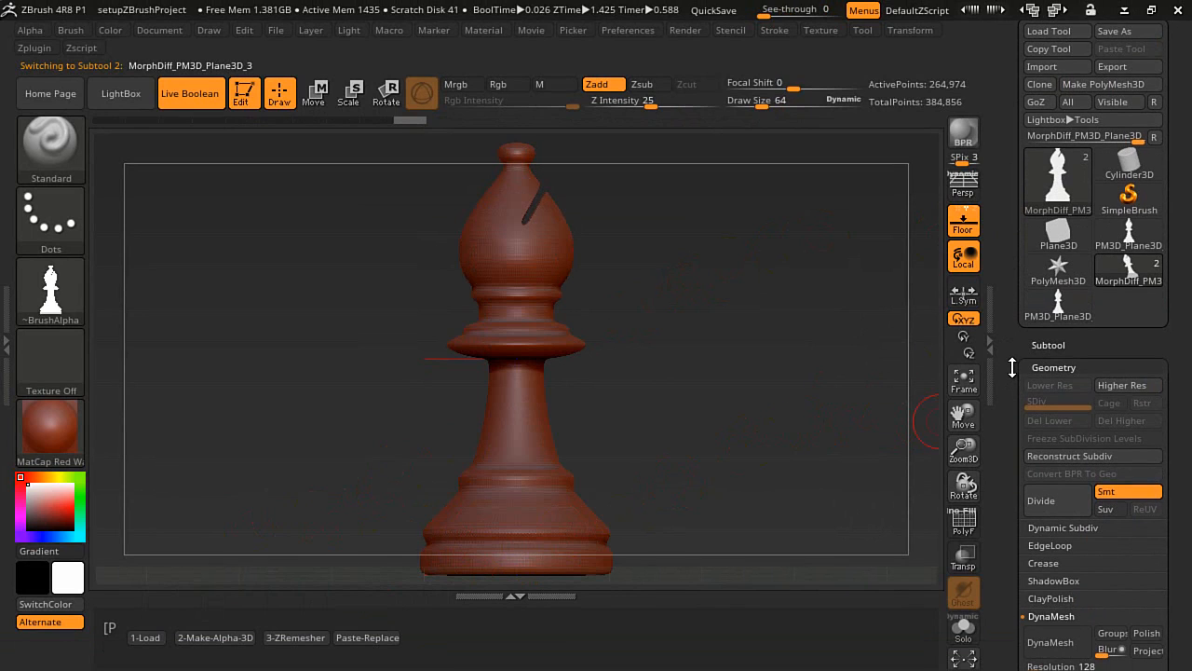
left_click(1055, 367)
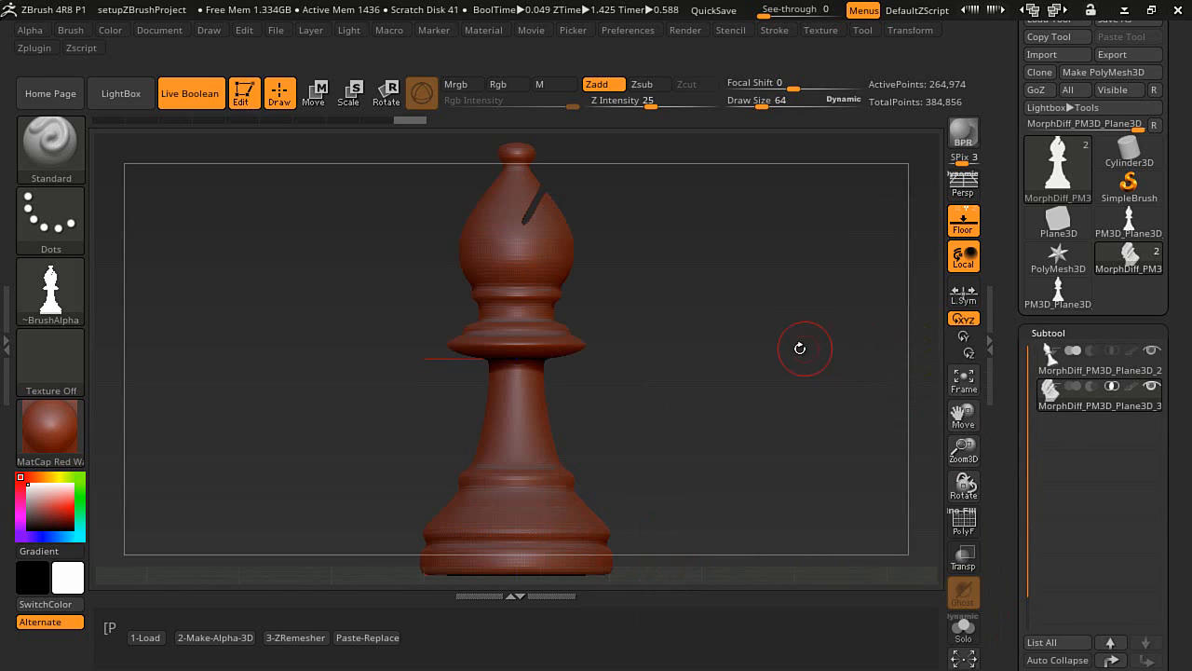
left_click_drag(801, 348, 911, 513)
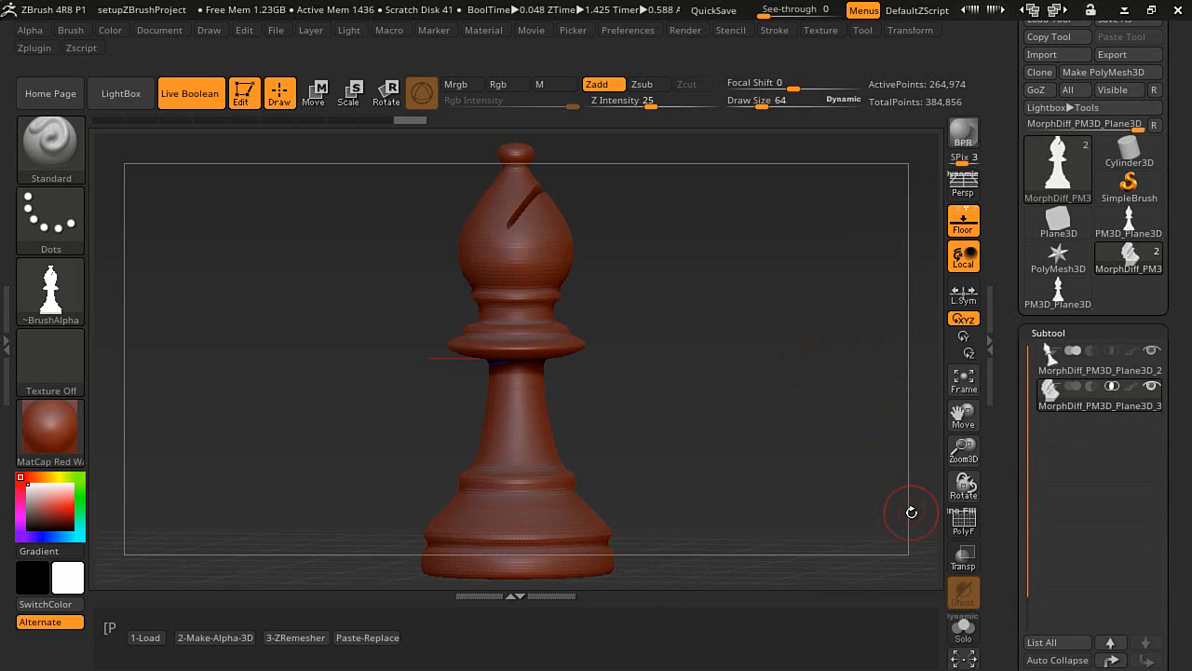
mouse_move(963, 555)
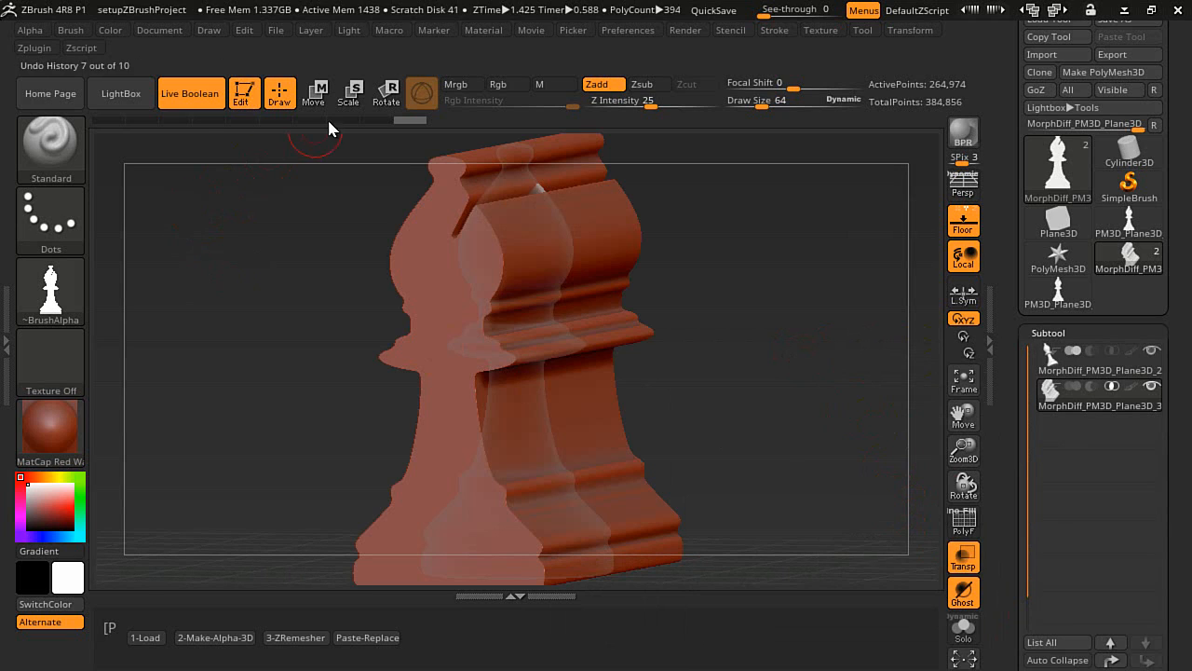
left_click(313, 93)
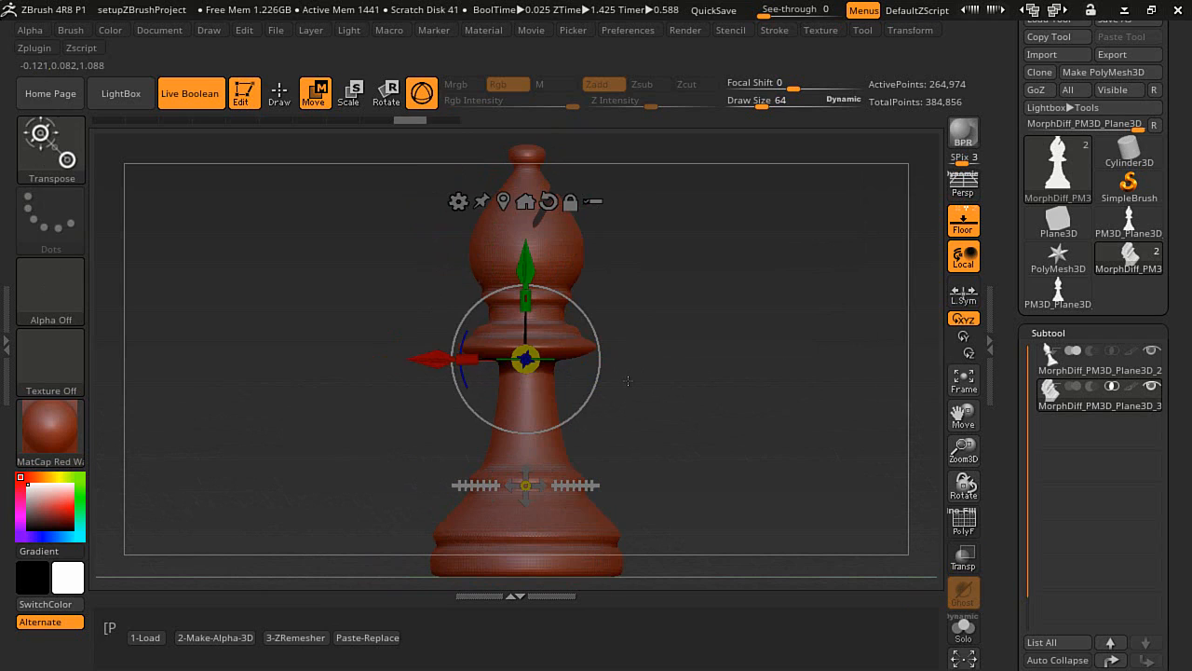
Leave Transpose and run Make Boolean Mesh to bake the slit bishop subtools into one mesh
left_click(279, 93)
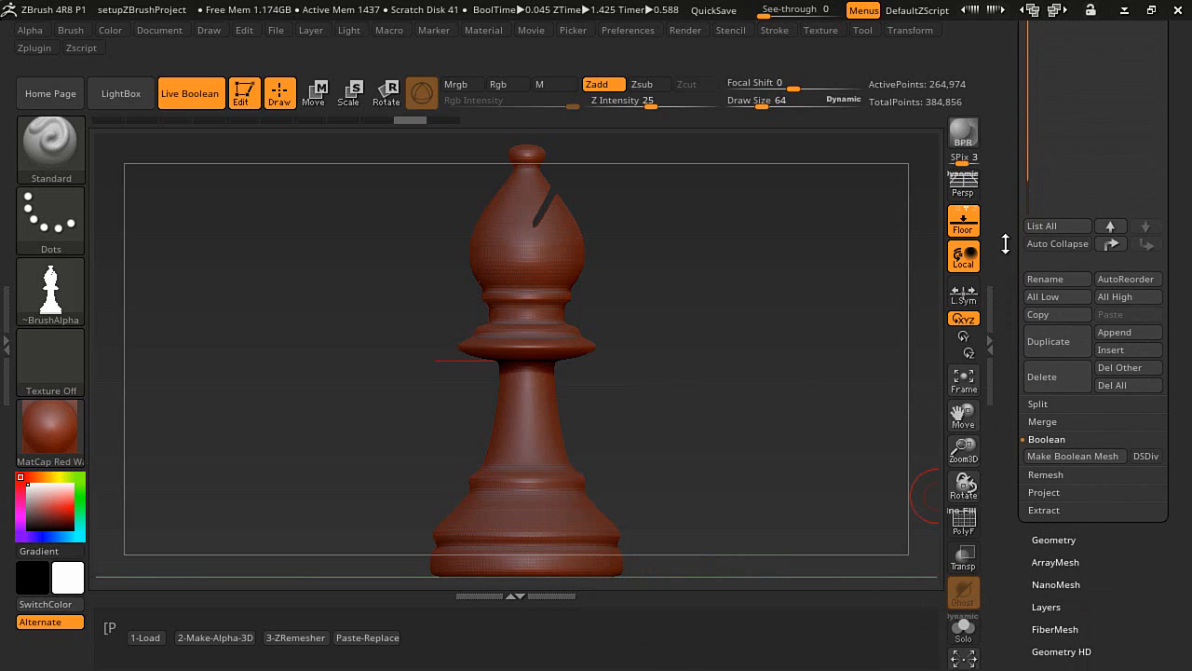
left_click(1073, 436)
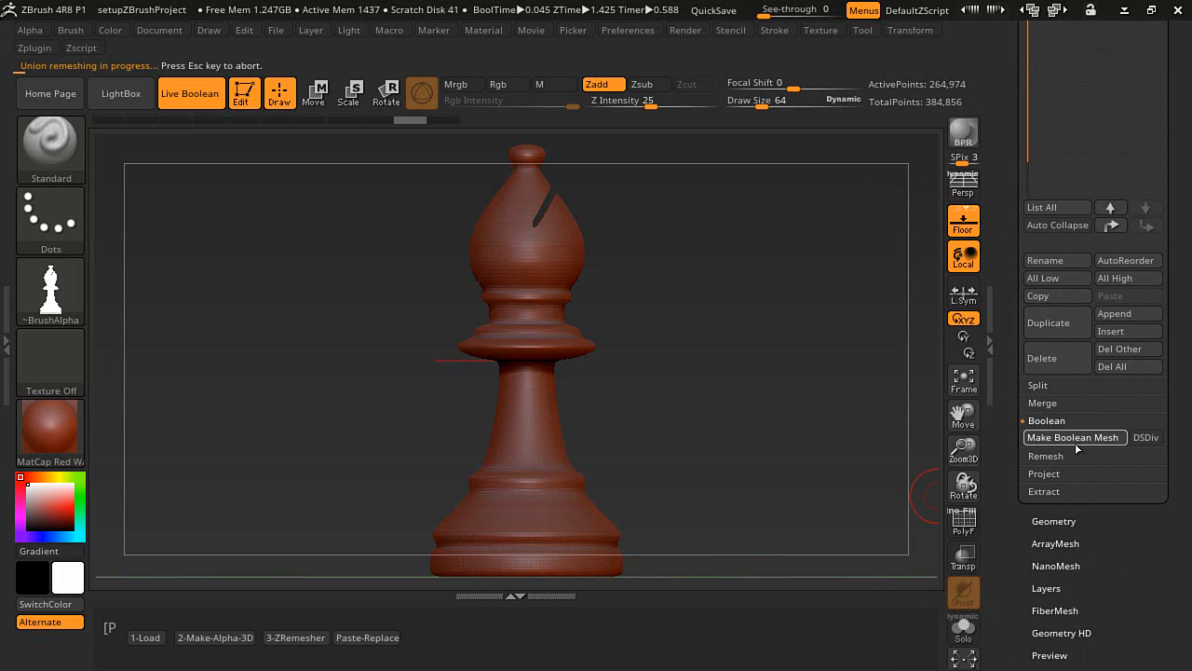